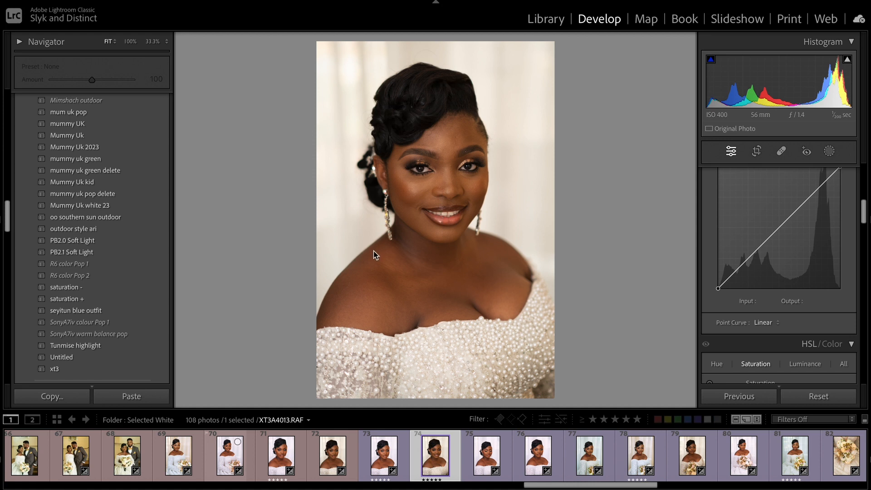
{"action": "mouse_move", "coordinate": [451, 198]}
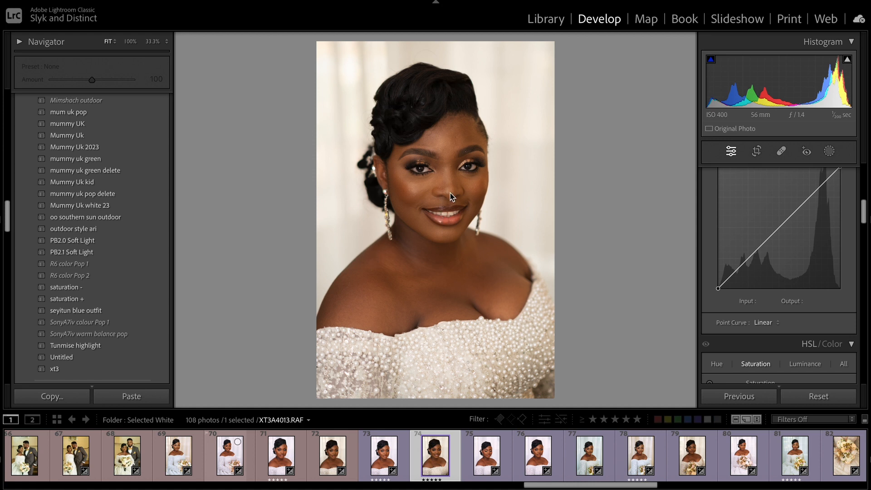
{"action": "mouse_move", "coordinate": [491, 221]}
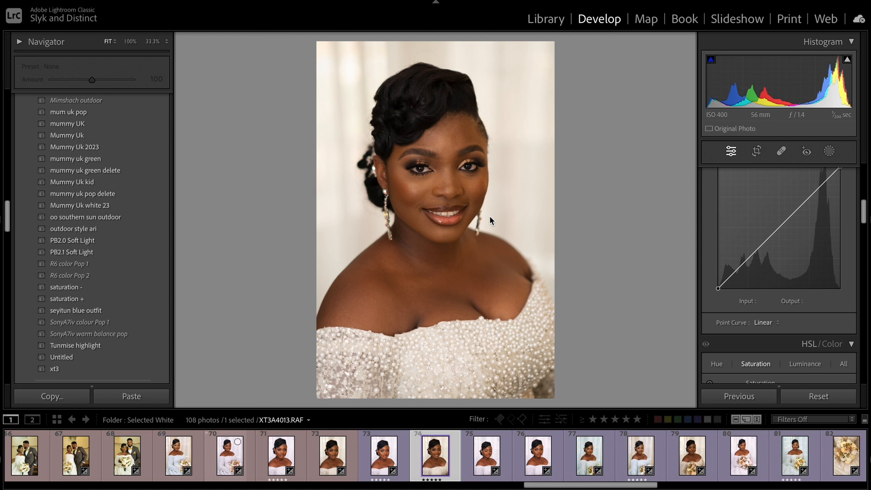
{"action": "mouse_move", "coordinate": [386, 155]}
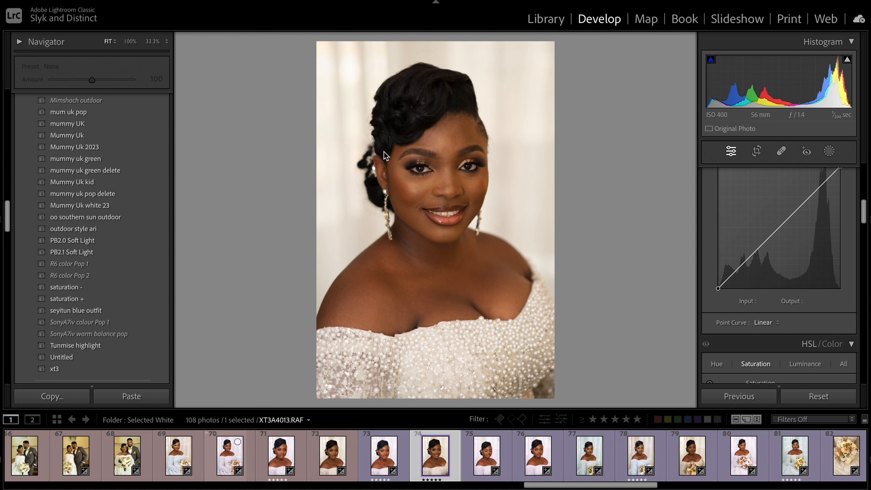
{"action": "mouse_move", "coordinate": [332, 255]}
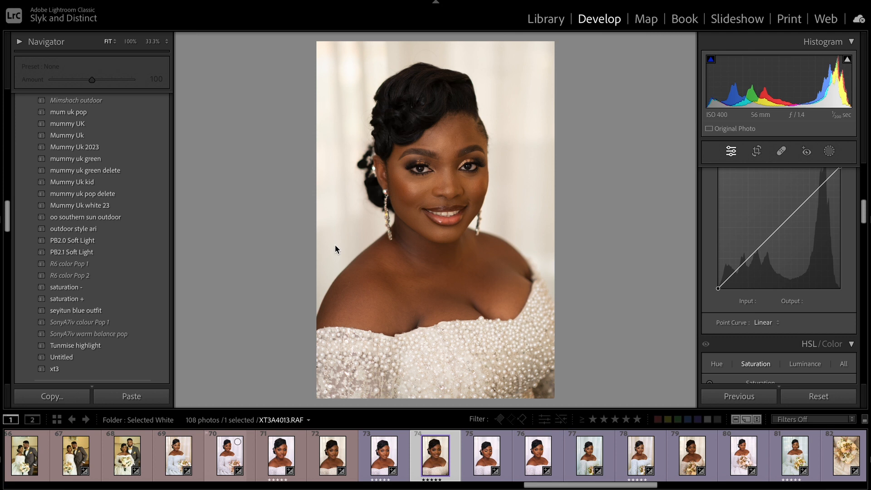
{"action": "mouse_move", "coordinate": [324, 242]}
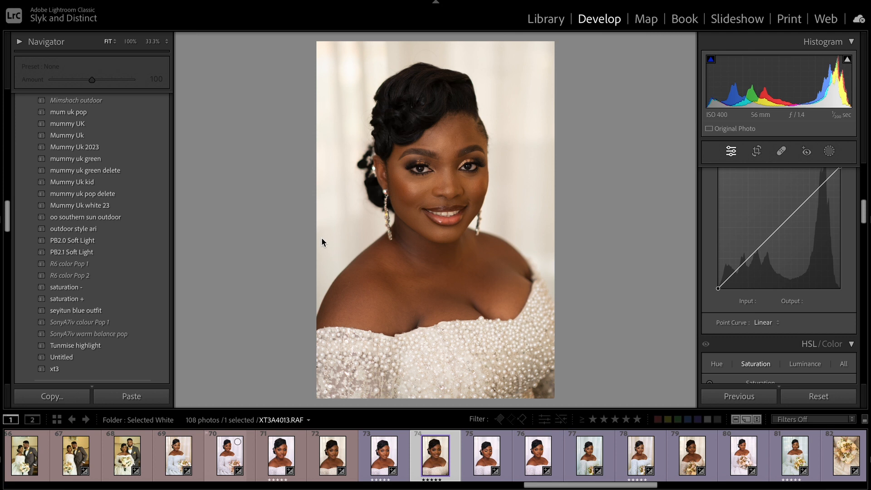
{"action": "mouse_move", "coordinate": [251, 272]}
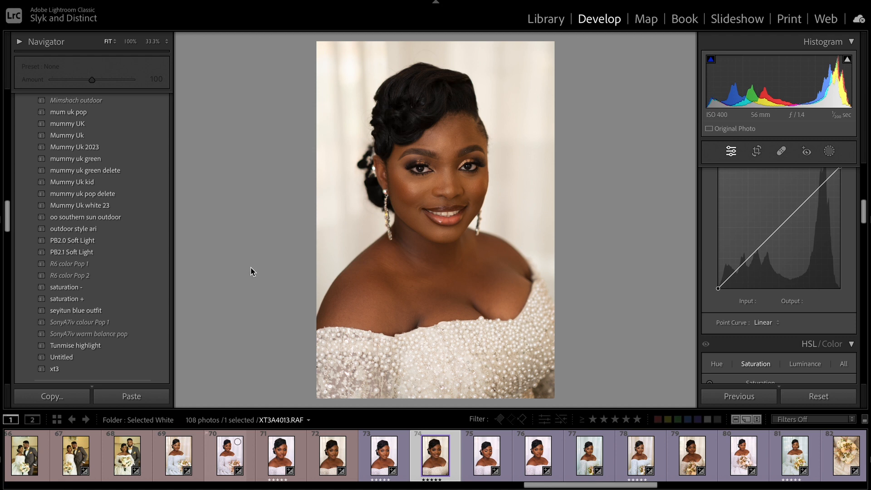
{"action": "mouse_move", "coordinate": [79, 244]}
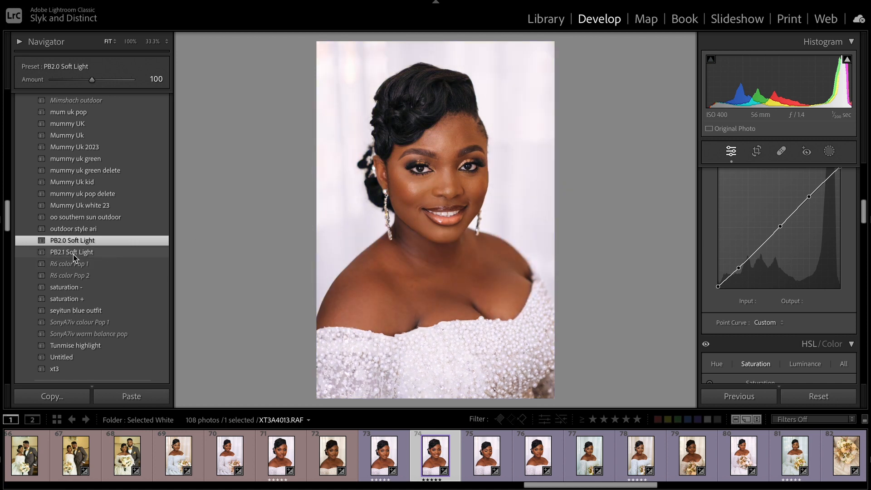
Step: Try PB2.1, then apply PB2.0 Soft Light and compare it with the original
{"action": "left_click", "coordinate": [72, 251]}
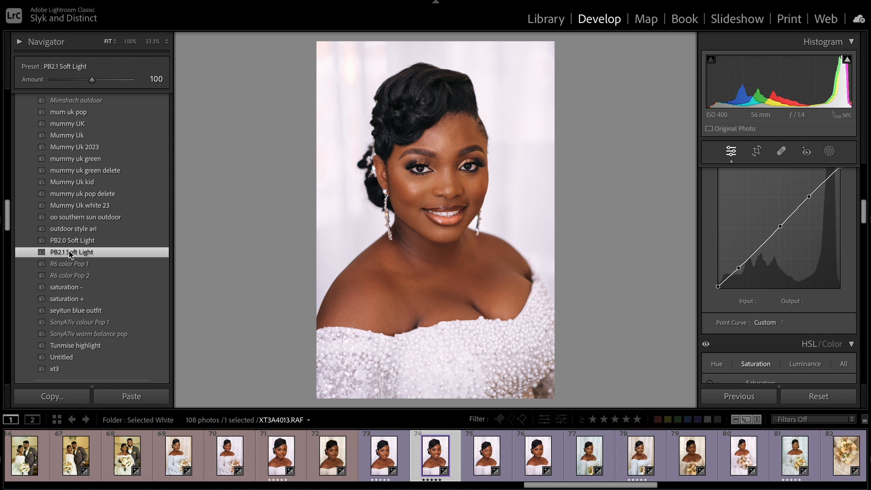
{"action": "left_click", "coordinate": [72, 240]}
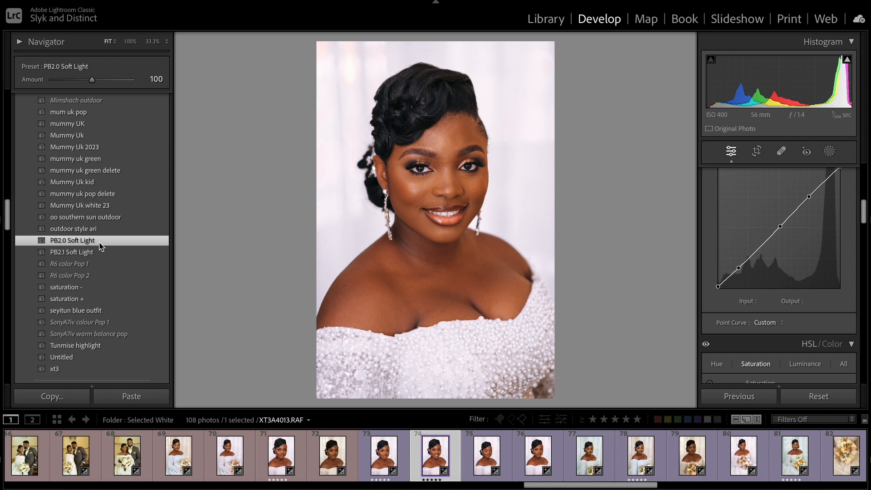
{"action": "mouse_move", "coordinate": [98, 255]}
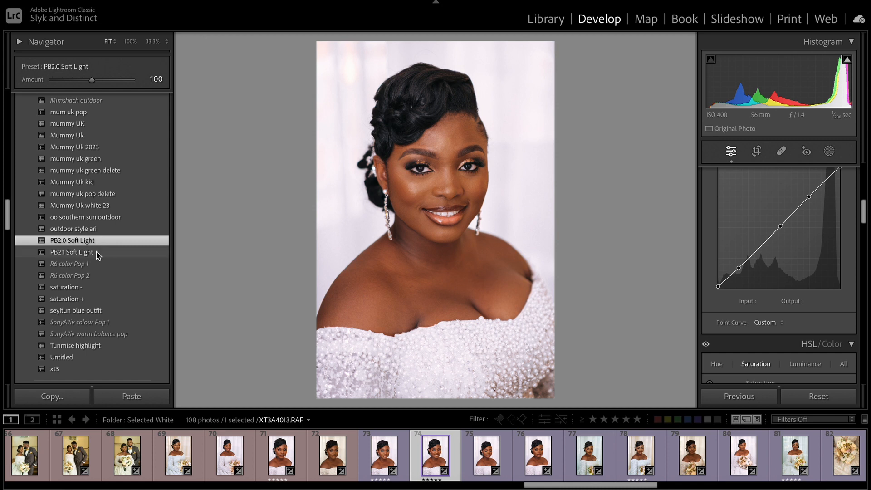
{"action": "left_click", "coordinate": [73, 240]}
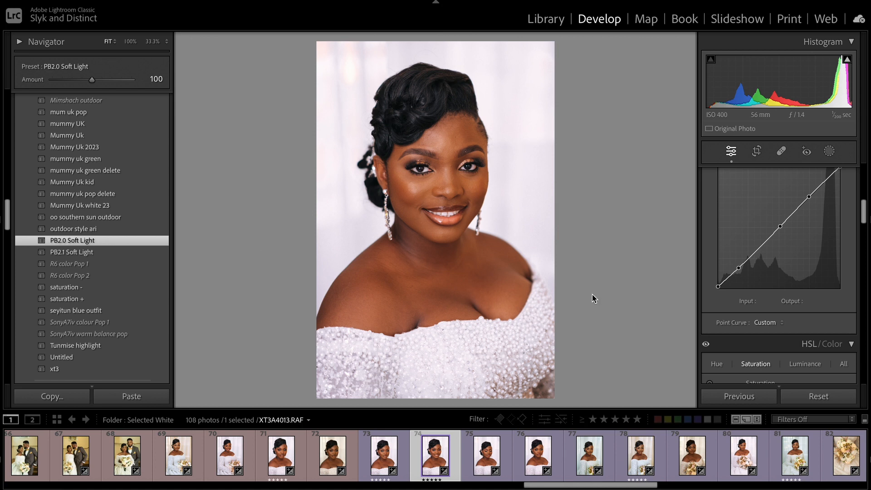
{"action": "mouse_move", "coordinate": [861, 223]}
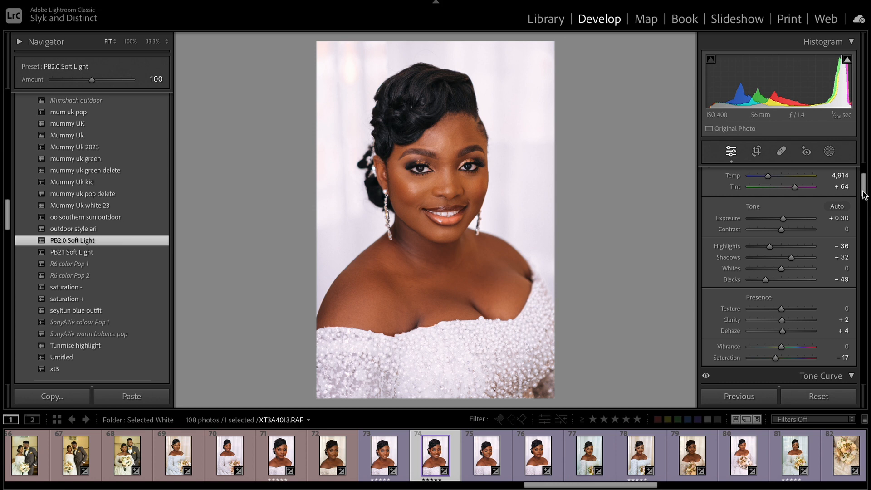
{"action": "left_click", "coordinate": [818, 396]}
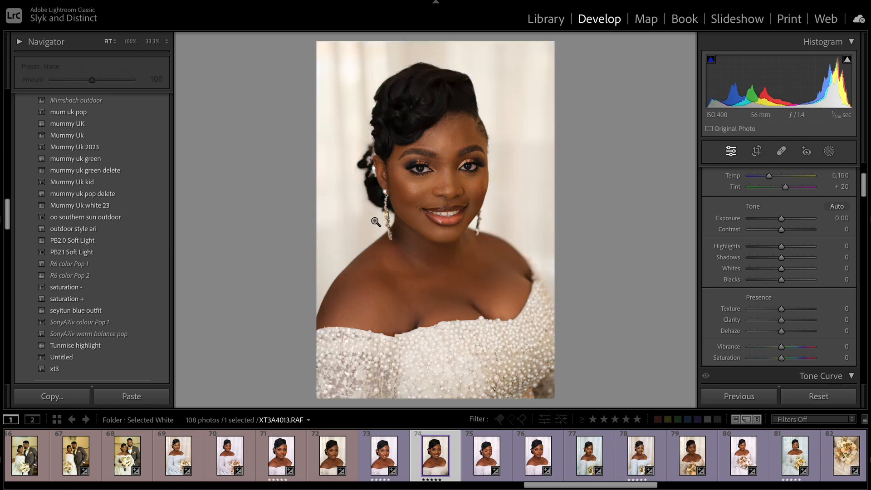
{"action": "left_click", "coordinate": [72, 240]}
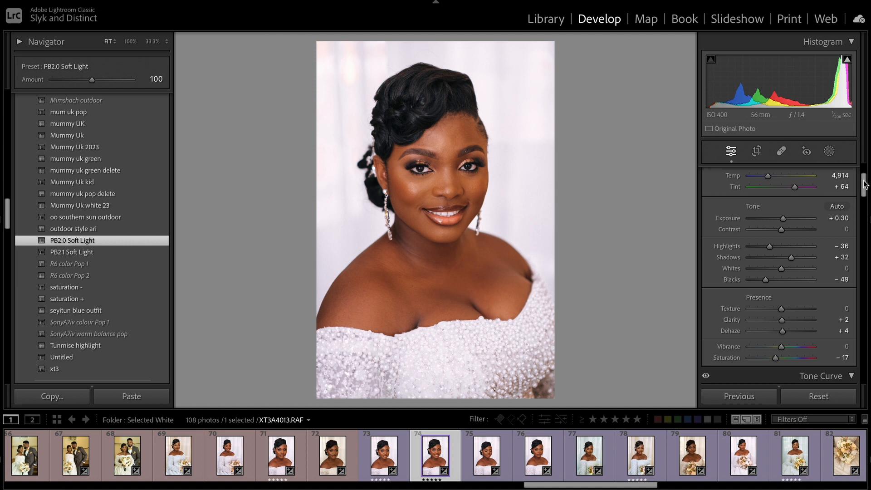
Step: Add a linear gradient mask over the beaded dress with Highlights at -66
{"action": "left_click", "coordinate": [828, 151]}
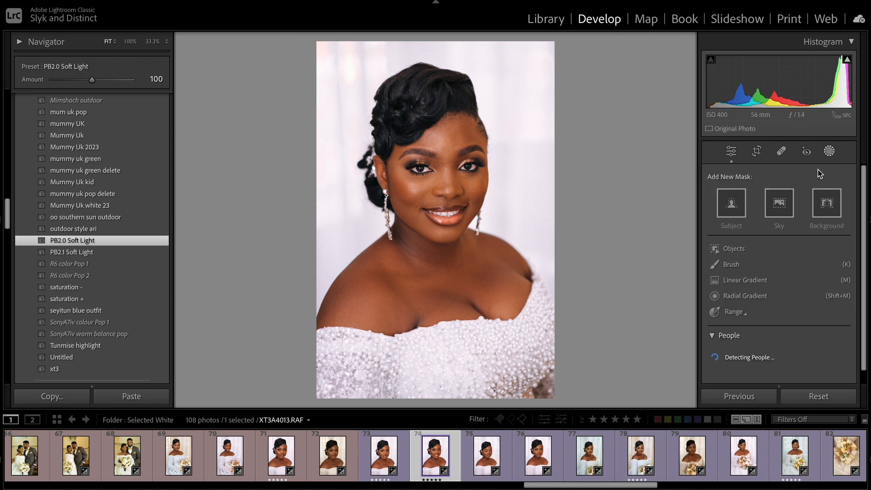
{"action": "left_click", "coordinate": [742, 280]}
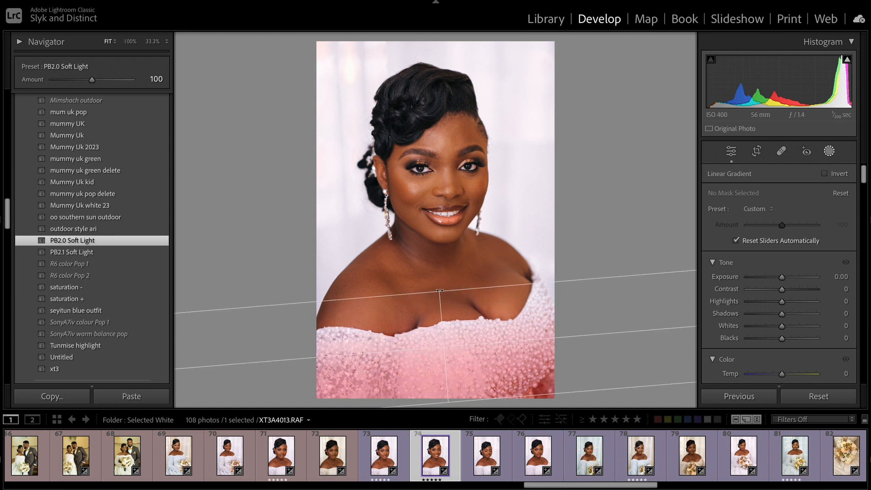
{"action": "left_click_drag", "start_coordinate": [782, 302], "coordinate": [764, 302]}
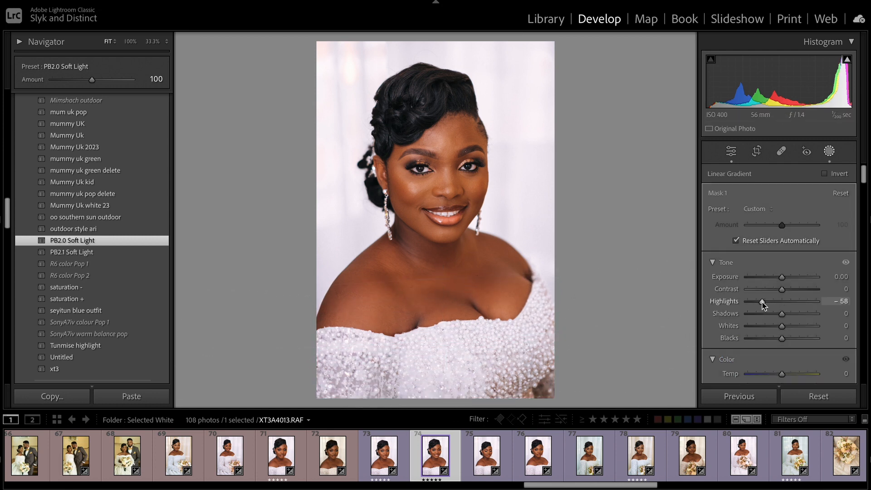
{"action": "left_click_drag", "start_coordinate": [763, 300], "coordinate": [749, 300]}
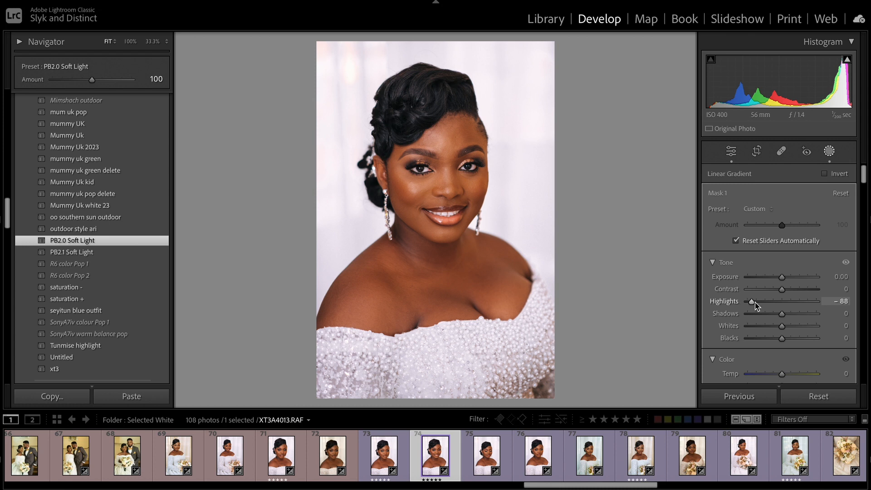
{"action": "left_click_drag", "start_coordinate": [756, 301], "coordinate": [762, 301]}
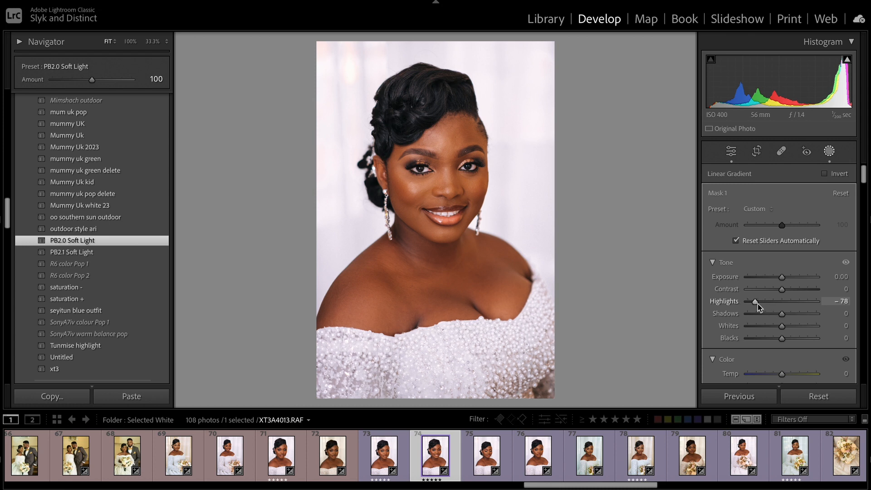
{"action": "left_click_drag", "start_coordinate": [755, 300], "coordinate": [766, 300]}
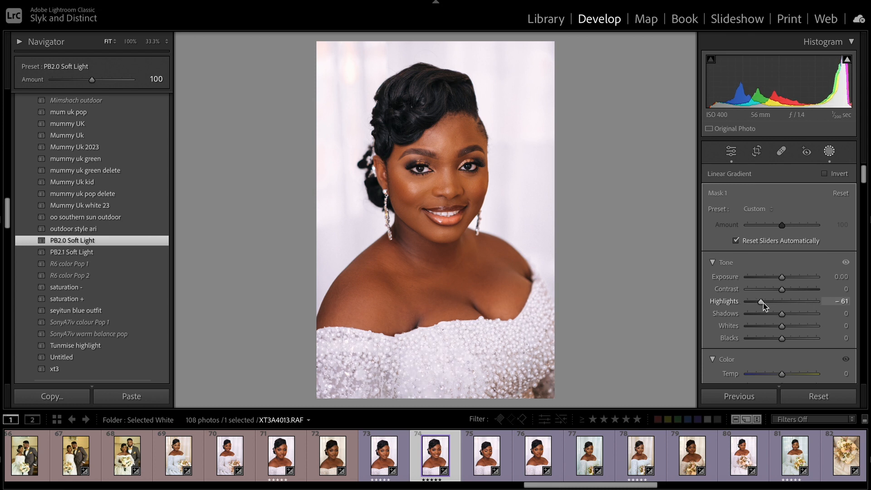
{"action": "left_click_drag", "start_coordinate": [766, 301], "coordinate": [761, 301]}
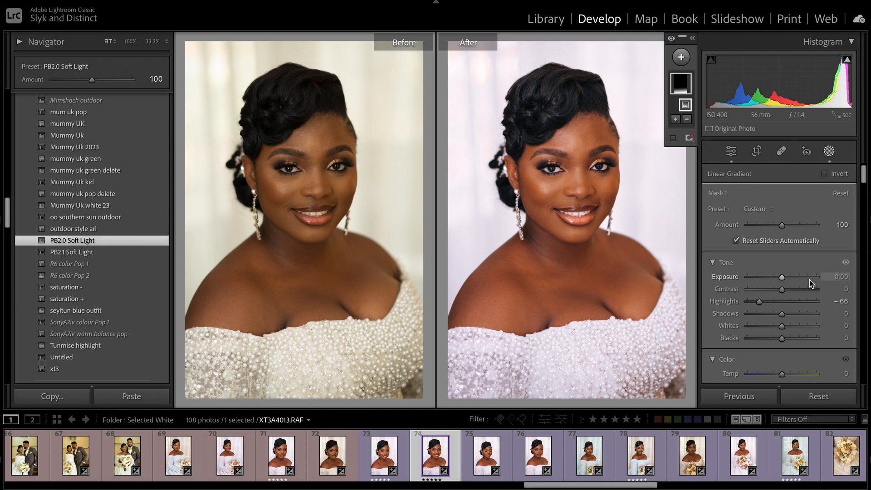
{"action": "right_click", "coordinate": [436, 223]}
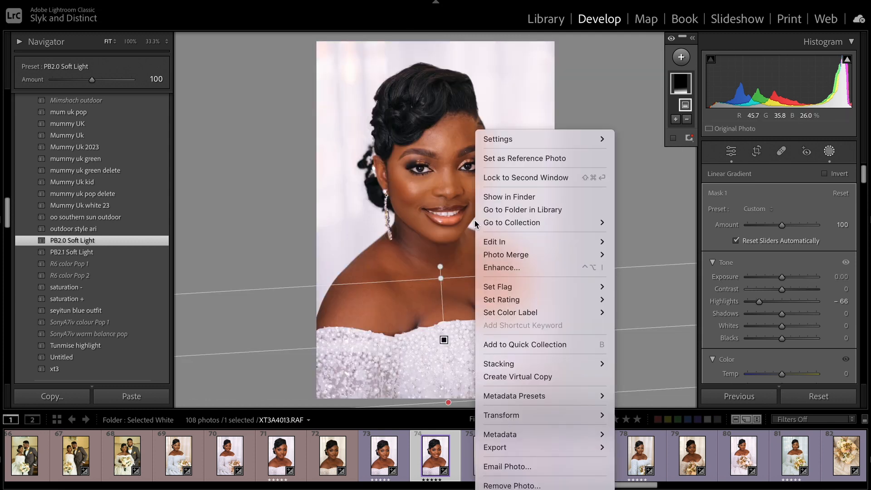
{"action": "mouse_move", "coordinate": [494, 241]}
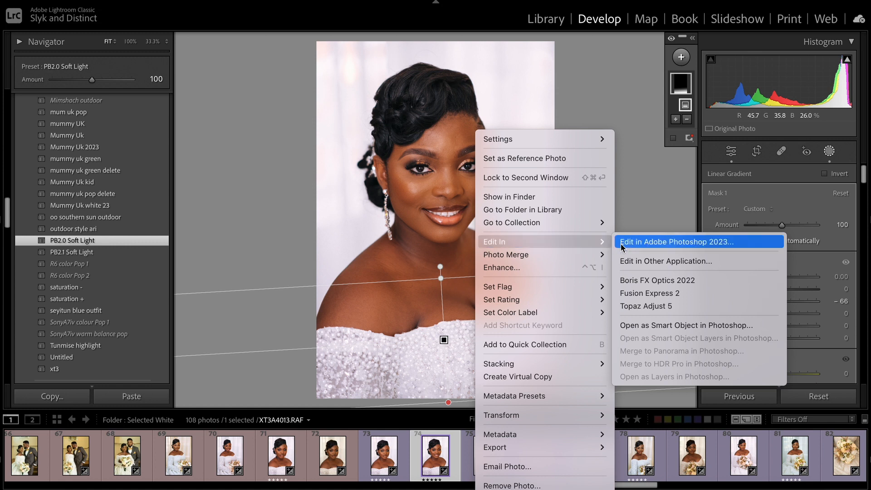
{"action": "mouse_move", "coordinate": [636, 248]}
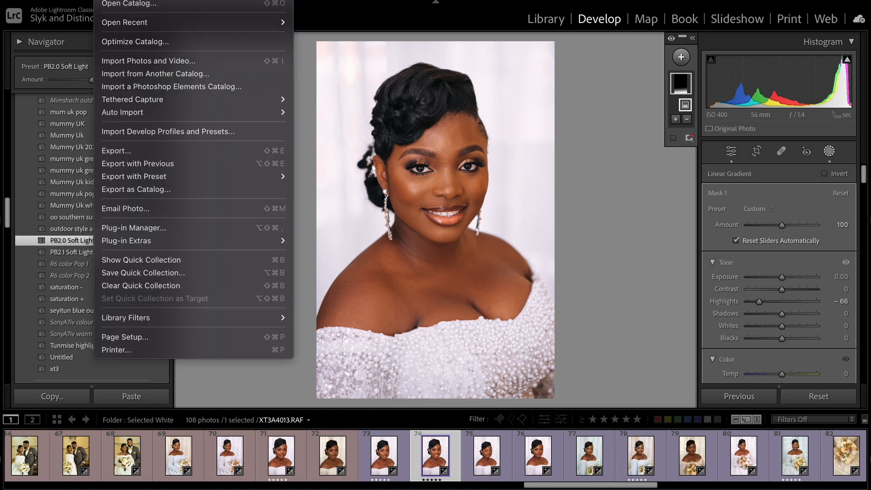
{"action": "left_click", "coordinate": [115, 150]}
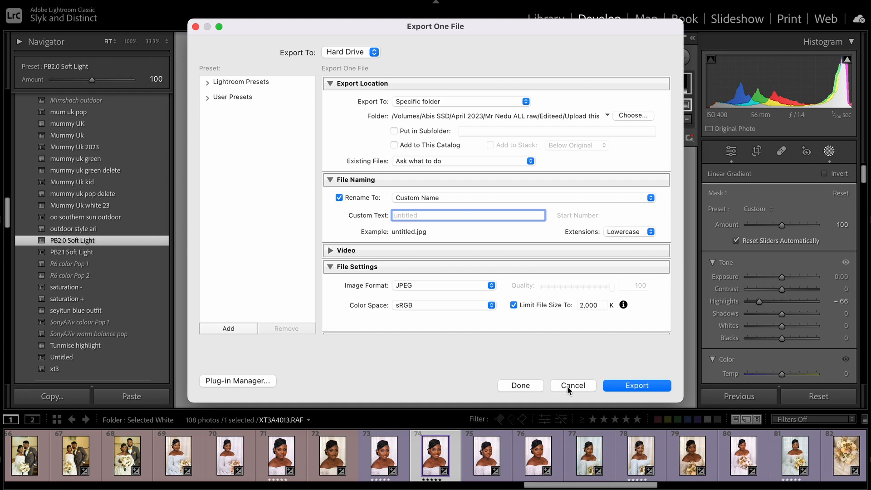
{"action": "left_click", "coordinate": [572, 386]}
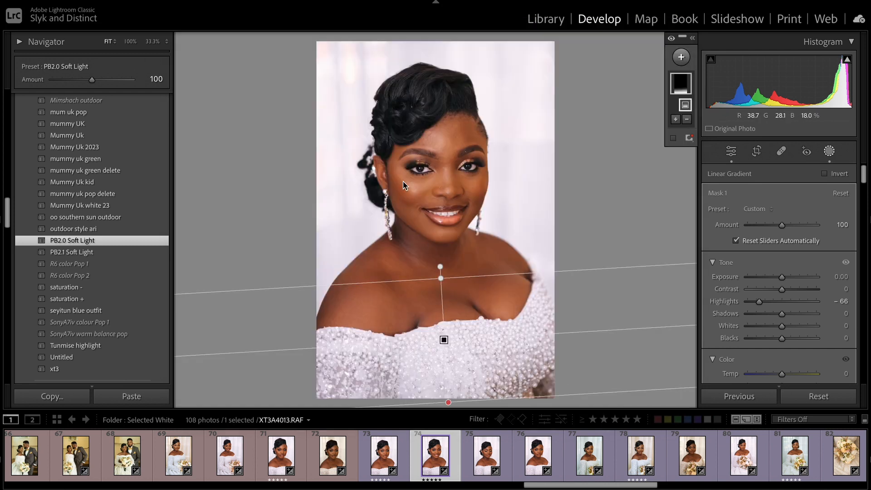
{"action": "right_click", "coordinate": [435, 222]}
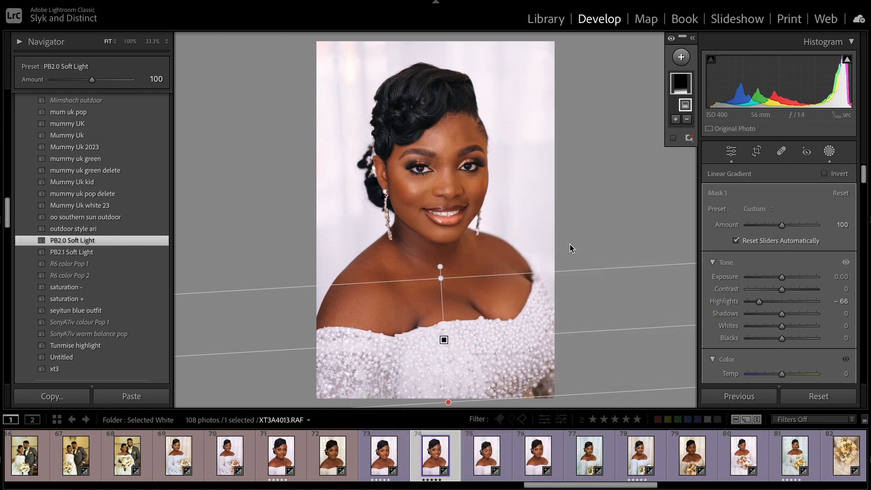
{"action": "mouse_move", "coordinate": [609, 443]}
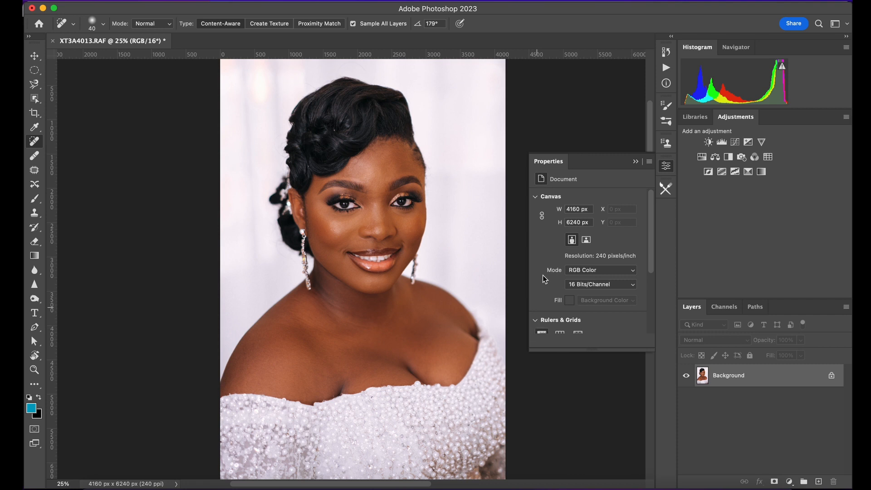
{"action": "mouse_move", "coordinate": [667, 67]}
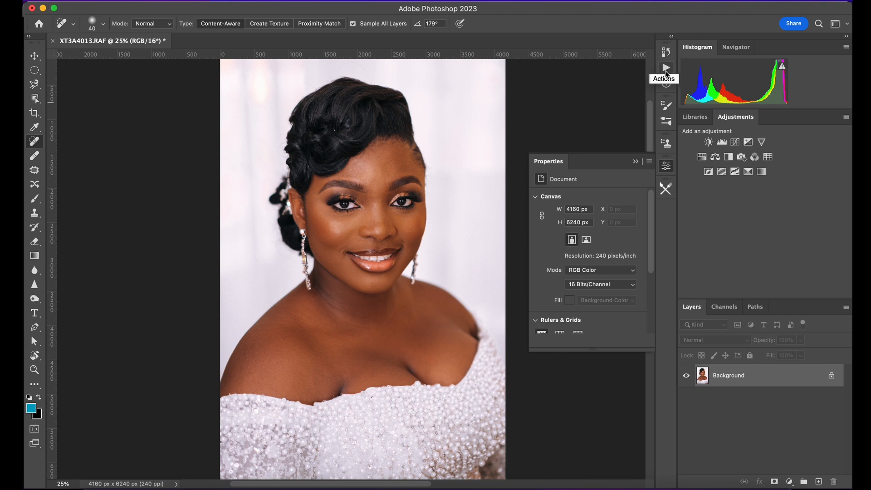
Step: Run PHLEARN Retouching's Frequency Separation 16bit action with Gaussian Blur radius 10
{"action": "left_click", "coordinate": [665, 67]}
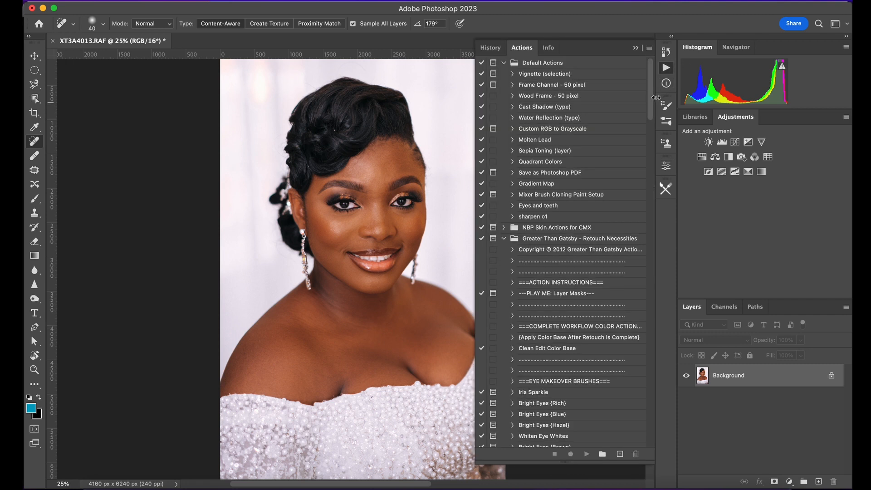
{"action": "scroll", "scroll_direction": "down", "scroll_amount": 3}
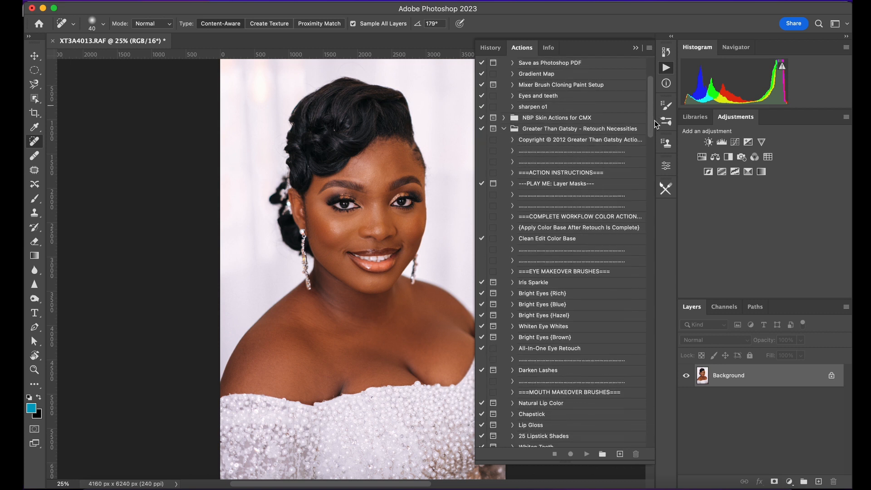
{"action": "scroll", "scroll_direction": "down", "scroll_amount": 3}
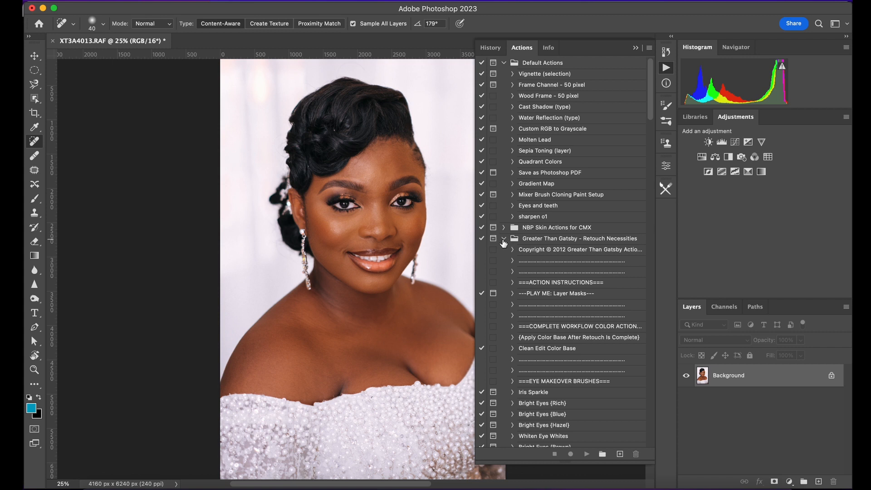
{"action": "left_click", "coordinate": [505, 238]}
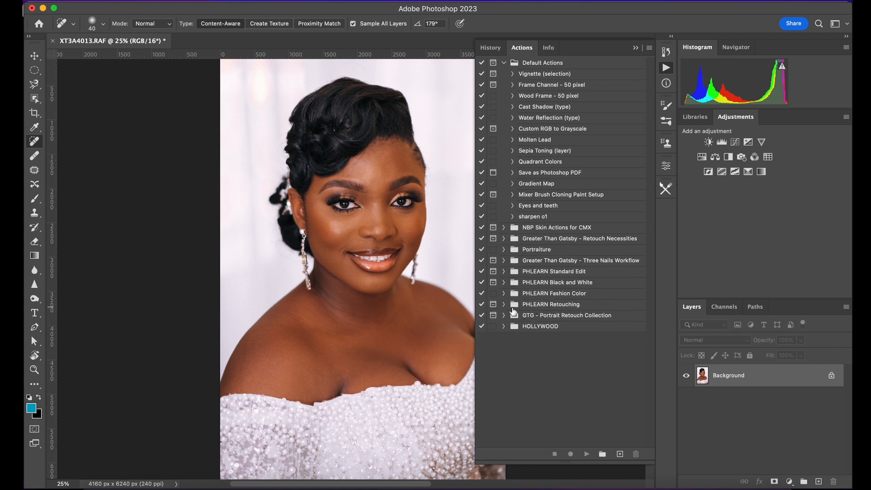
{"action": "left_click", "coordinate": [504, 304]}
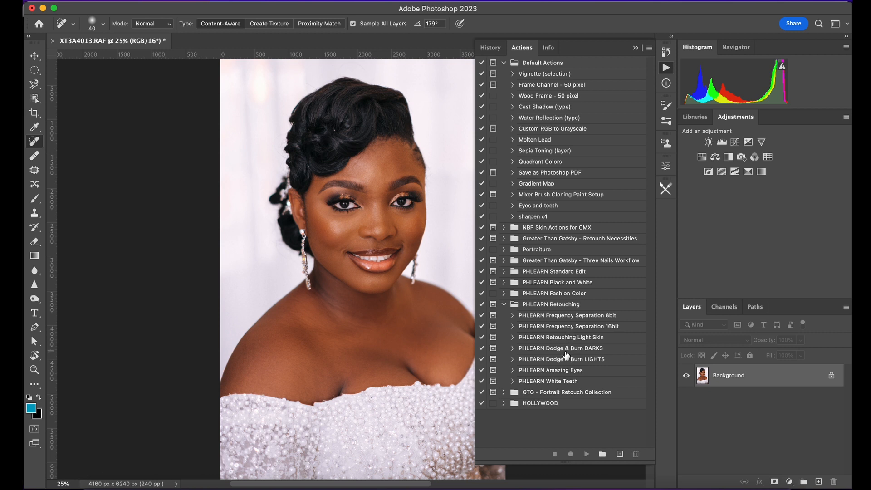
{"action": "mouse_move", "coordinate": [566, 339]}
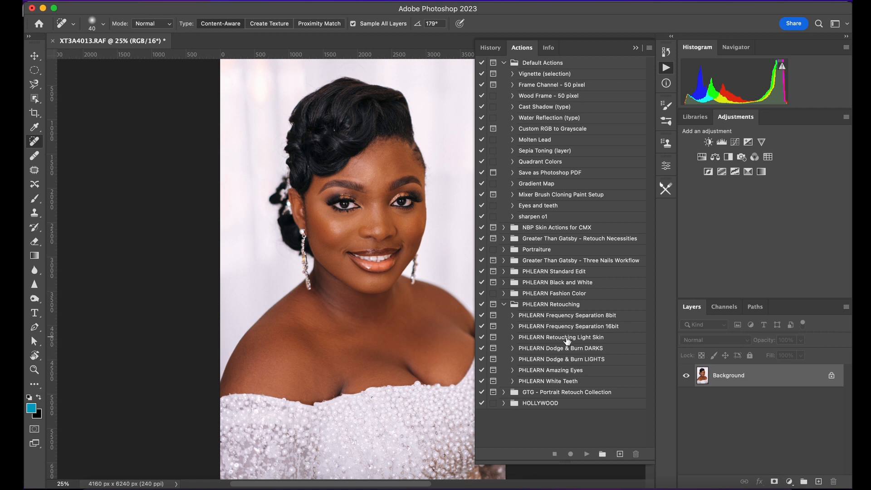
{"action": "mouse_move", "coordinate": [580, 334]}
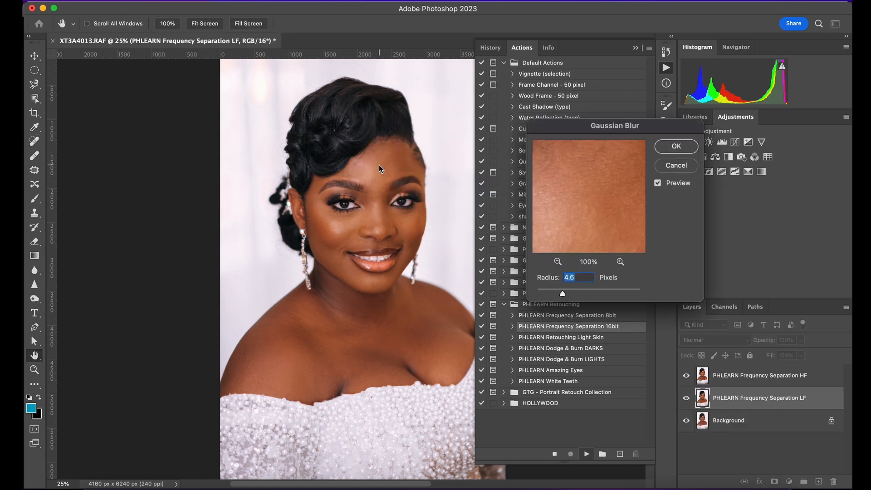
{"action": "type", "text": "10"}
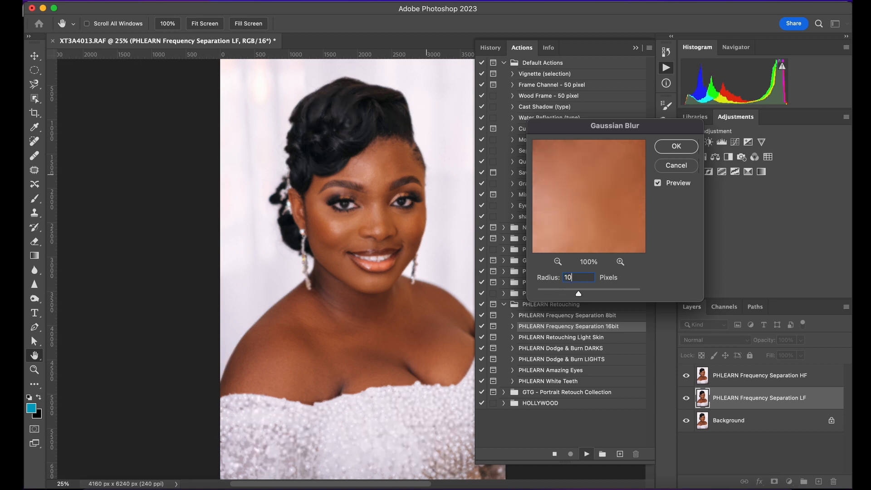
{"action": "left_click", "coordinate": [675, 146]}
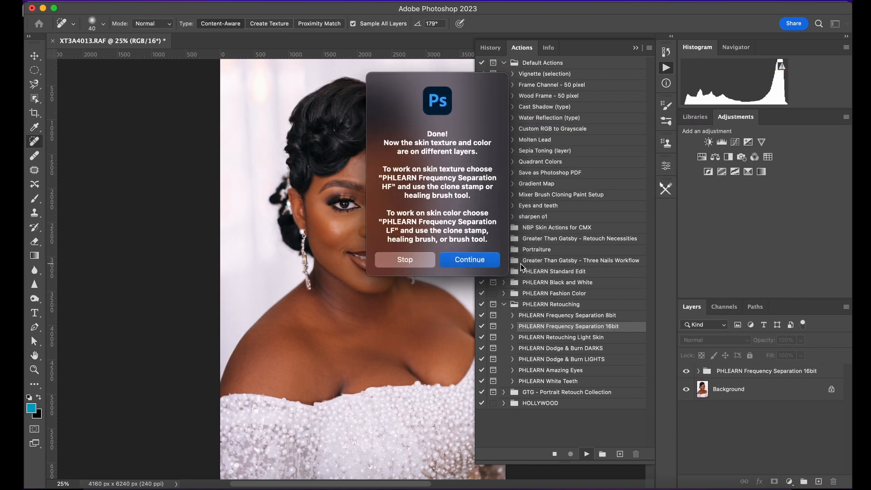
{"action": "left_click", "coordinate": [469, 259]}
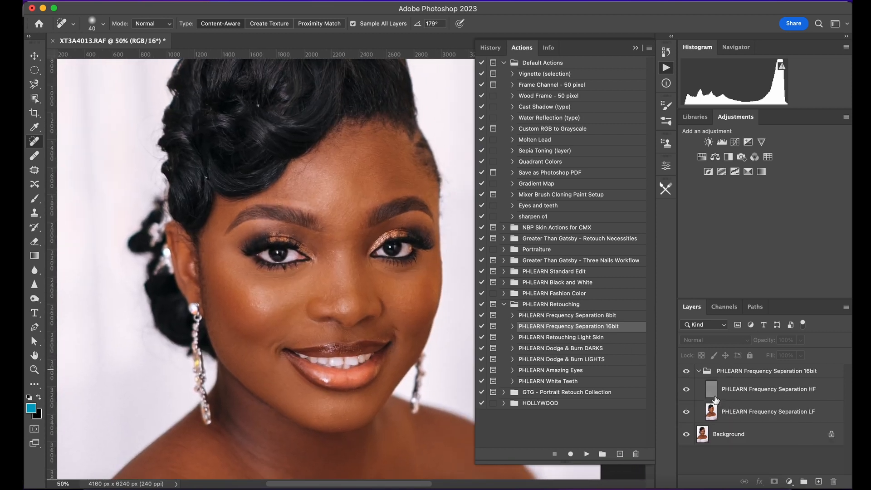
Step: On the LF layer, lasso the forehead skin and apply Gaussian Blur to it
{"action": "left_click", "coordinate": [767, 411]}
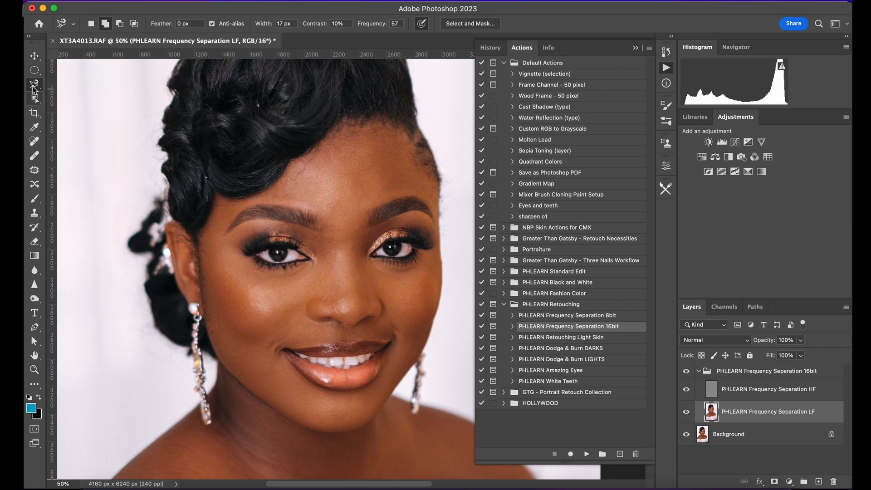
{"action": "left_click", "coordinate": [34, 82]}
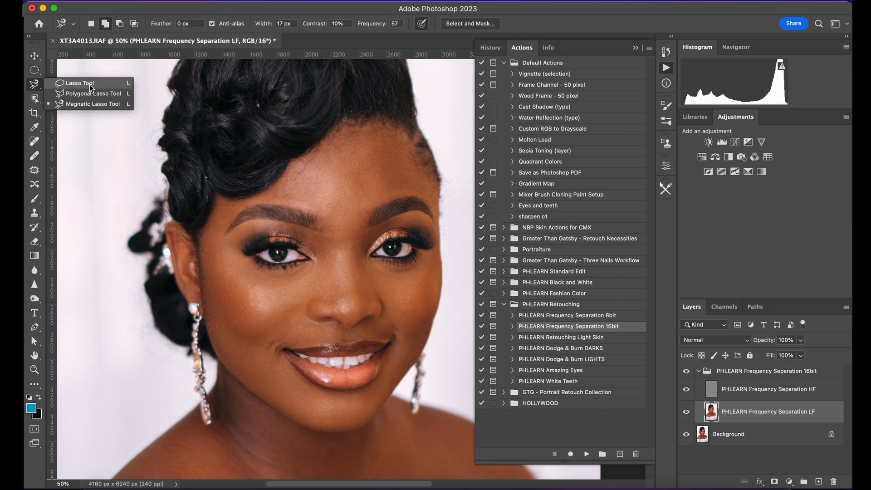
{"action": "left_click", "coordinate": [79, 83]}
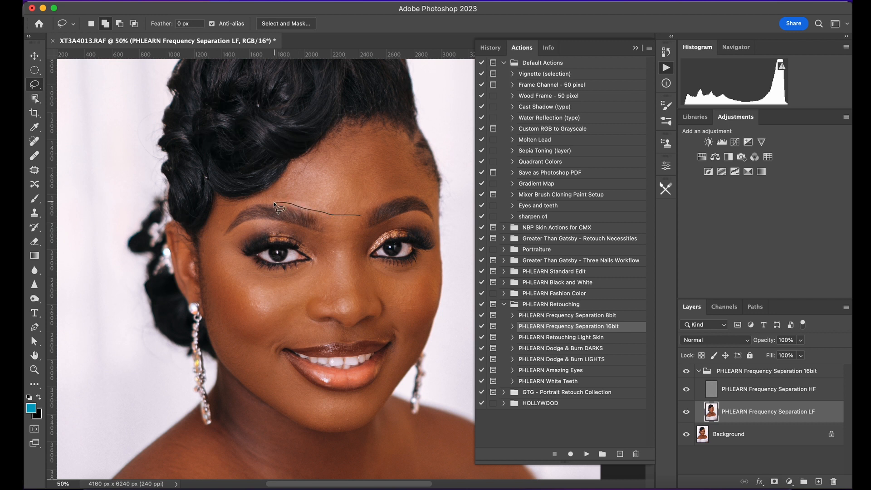
{"action": "left_click_drag", "start_coordinate": [276, 206], "coordinate": [433, 171]}
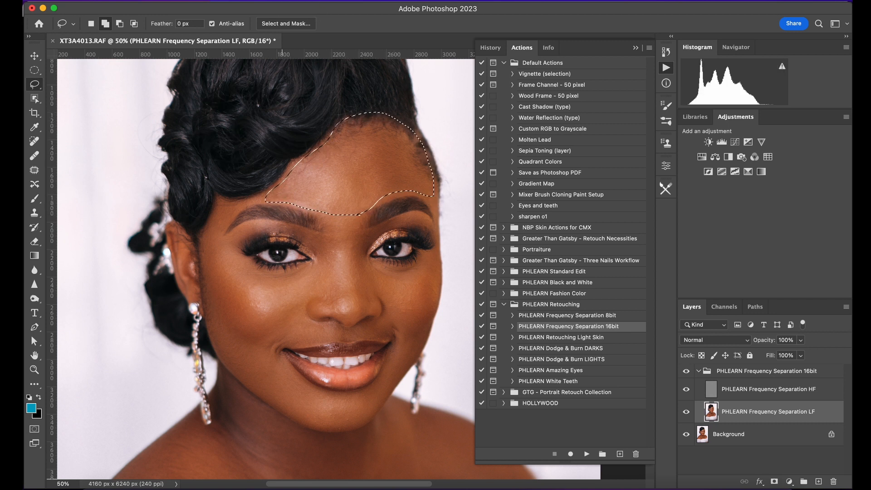
{"action": "left_click", "coordinate": [284, 136]}
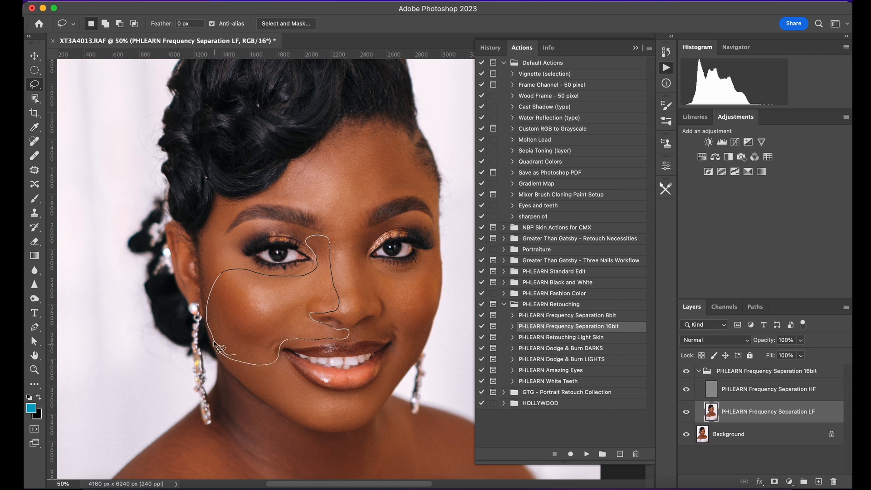
{"action": "left_click", "coordinate": [289, 5]}
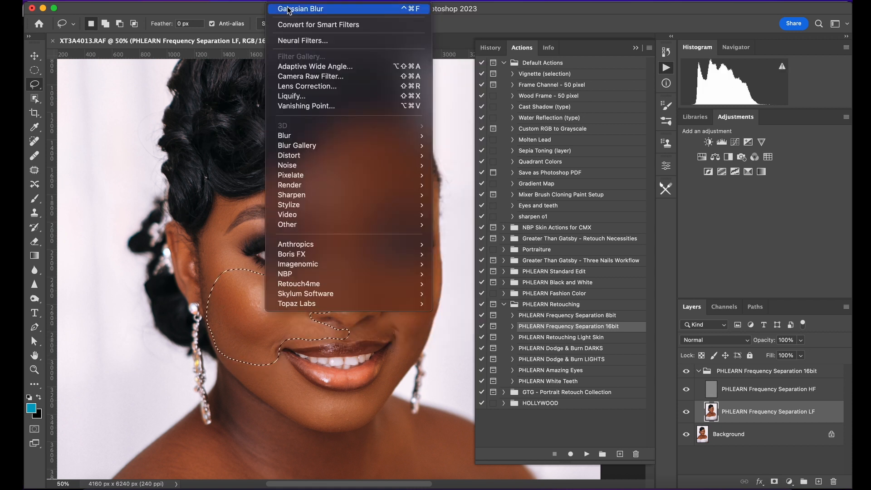
{"action": "left_click", "coordinate": [299, 9]}
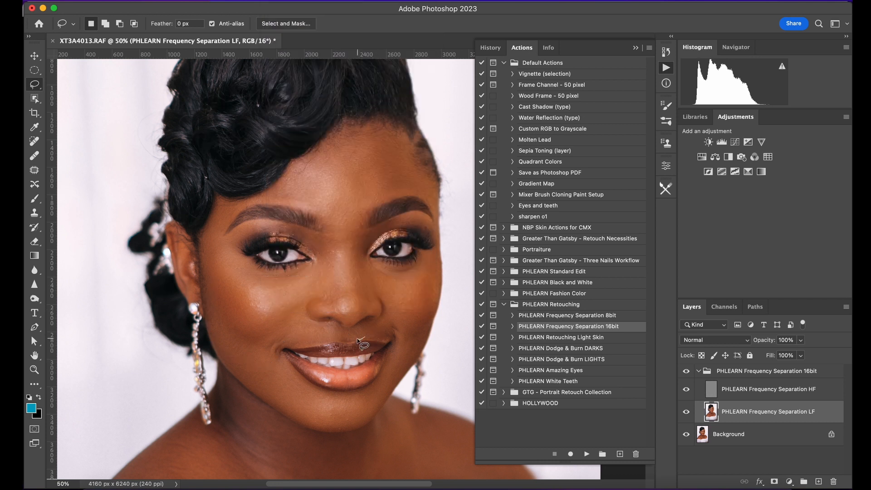
Step: Lasso the cheek and jawline, then the shoulder, neck and chest skin
{"action": "left_click_drag", "start_coordinate": [360, 346], "coordinate": [416, 269]}
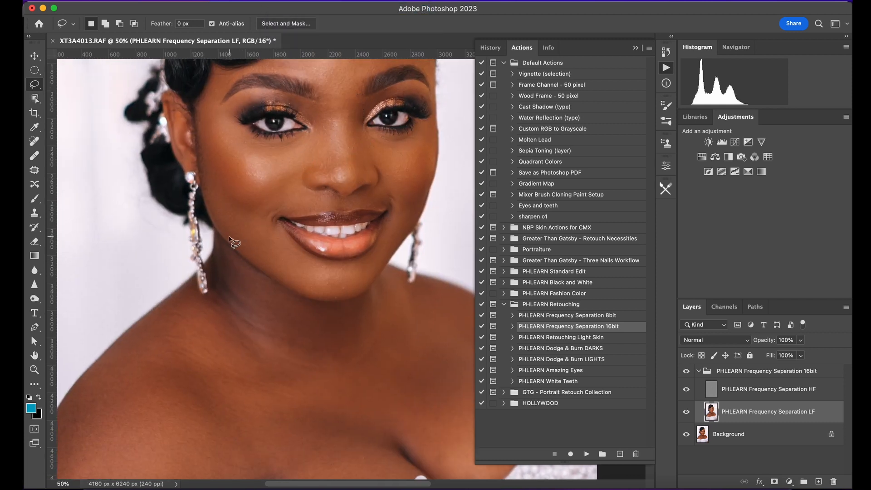
{"action": "left_click_drag", "start_coordinate": [233, 183], "coordinate": [378, 255]}
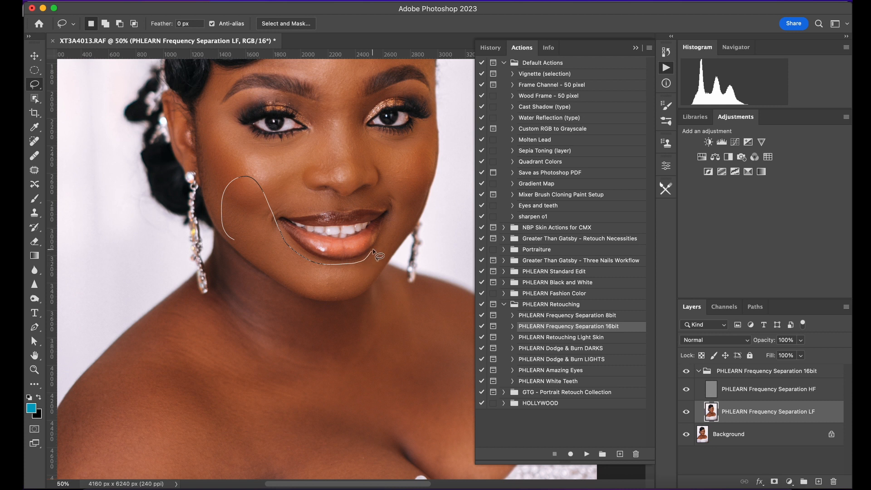
{"action": "left_click_drag", "start_coordinate": [378, 255], "coordinate": [341, 298]}
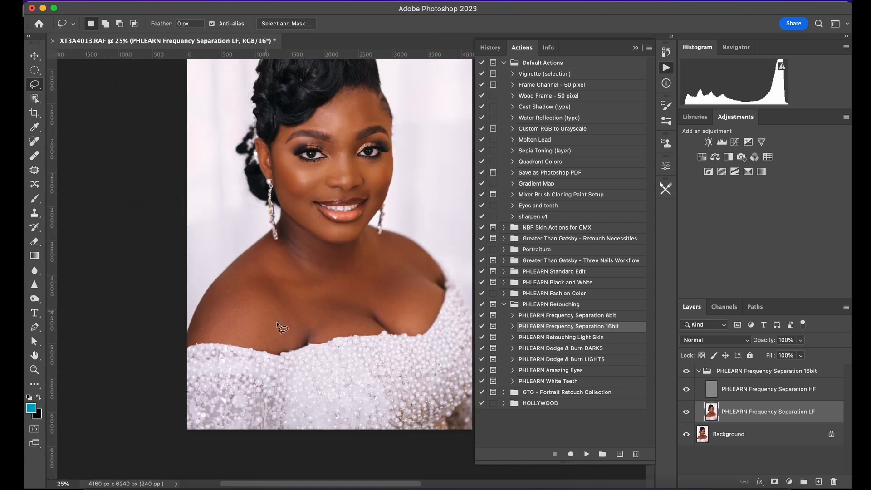
{"action": "left_click_drag", "start_coordinate": [282, 327], "coordinate": [204, 325]}
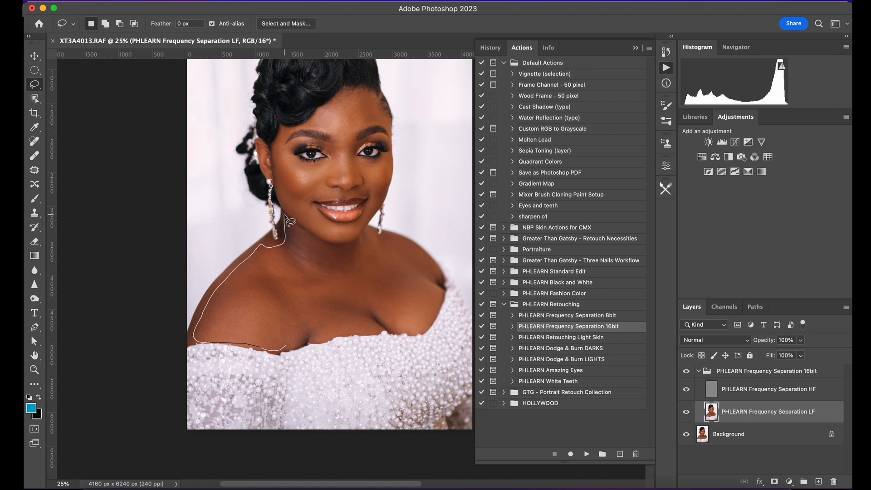
{"action": "left_click_drag", "start_coordinate": [289, 220], "coordinate": [389, 242]}
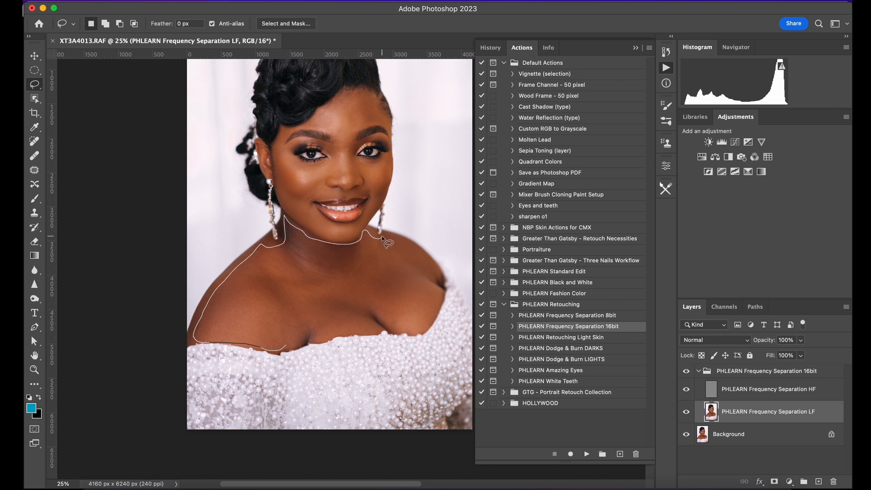
{"action": "left_click_drag", "start_coordinate": [386, 242], "coordinate": [435, 328]}
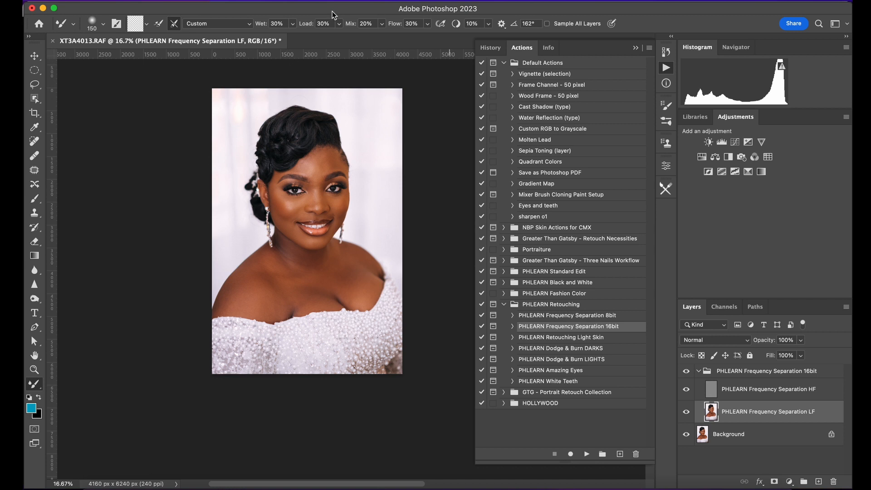
{"action": "mouse_move", "coordinate": [418, 52]}
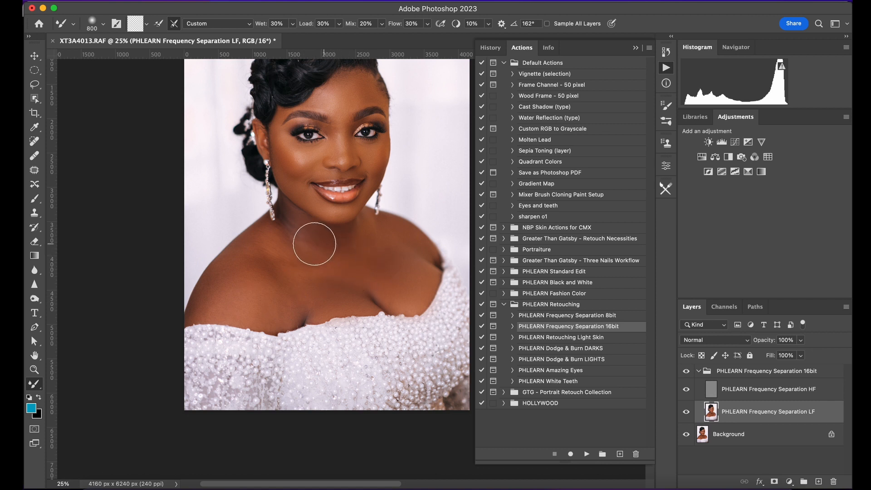
{"action": "mouse_move", "coordinate": [293, 278]}
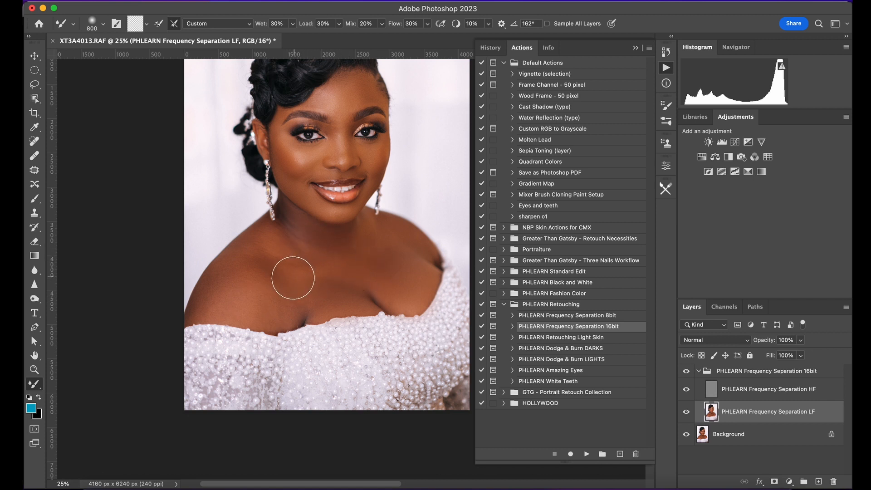
{"action": "mouse_move", "coordinate": [288, 283]}
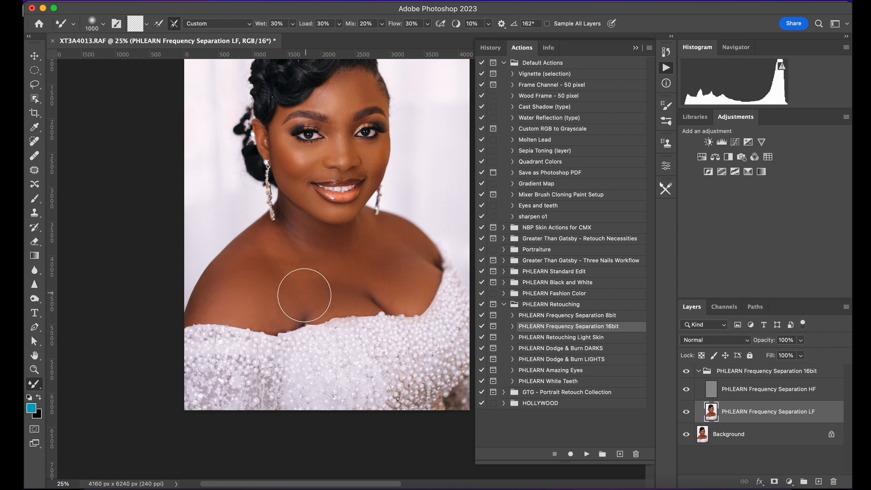
{"action": "mouse_move", "coordinate": [287, 235]}
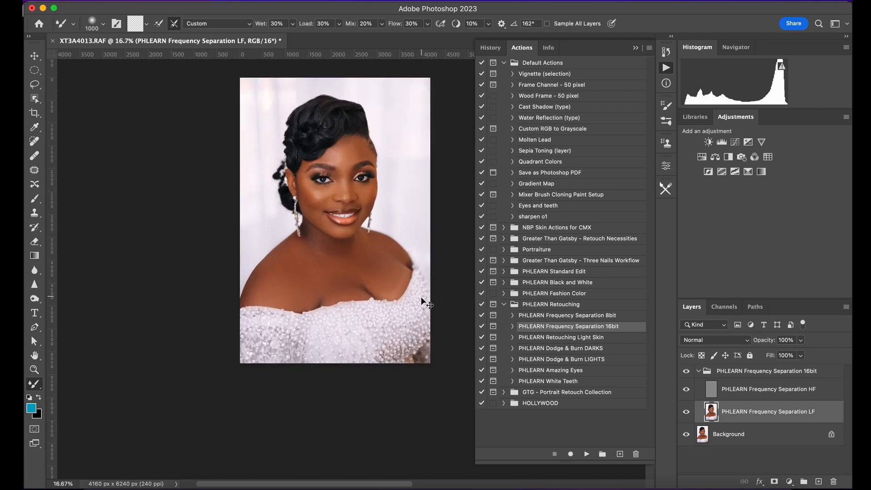
{"action": "mouse_move", "coordinate": [450, 308]}
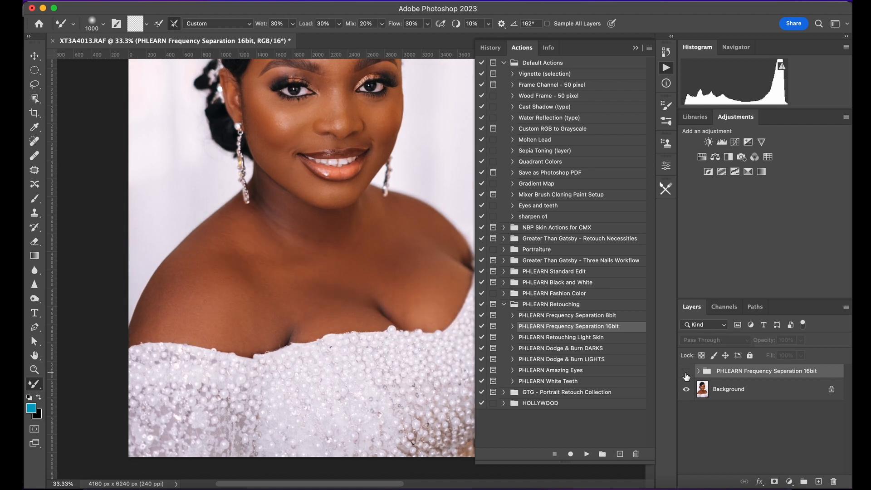
Step: Toggle the frequency separation group's visibility to compare before and after
{"action": "left_click", "coordinate": [686, 371]}
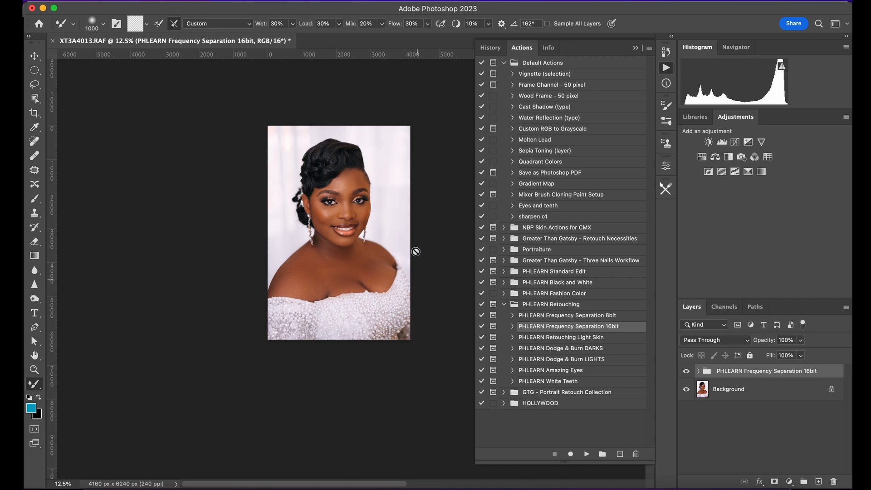
{"action": "mouse_move", "coordinate": [561, 403]}
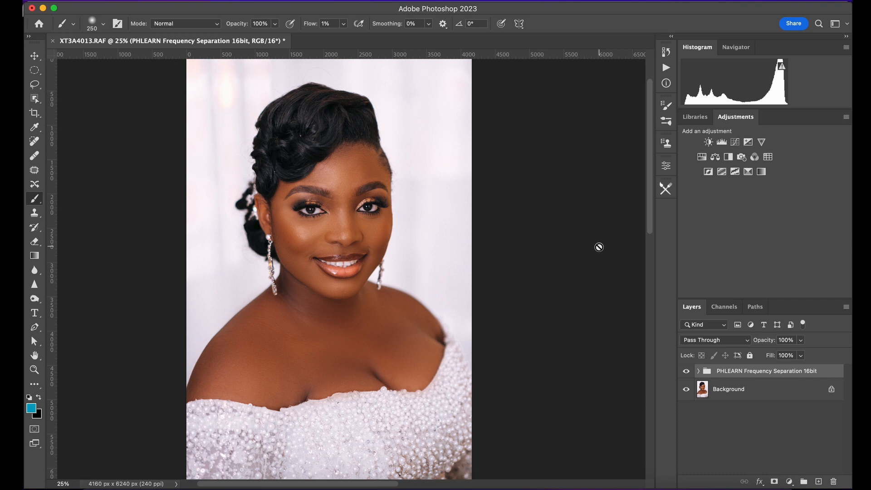
Step: Run Delicious Retouch 4's Dodge & Burn setup and confirm with Ok
{"action": "left_click", "coordinate": [666, 189]}
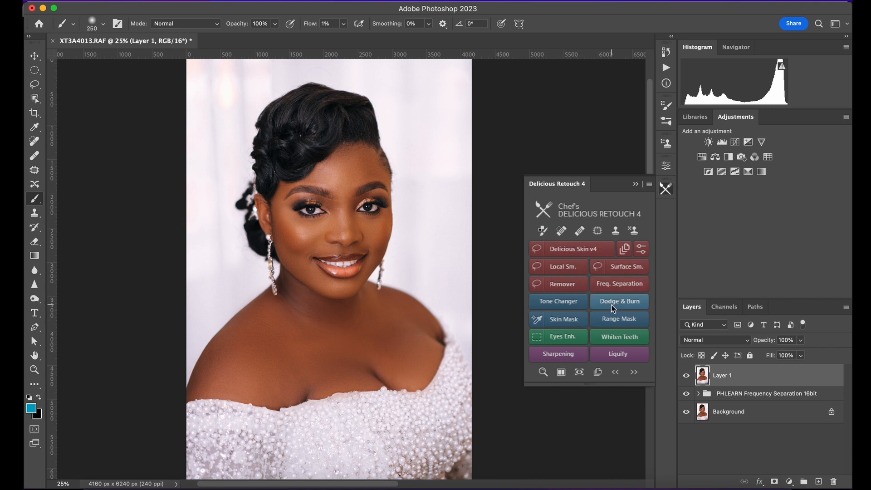
{"action": "left_click", "coordinate": [618, 301]}
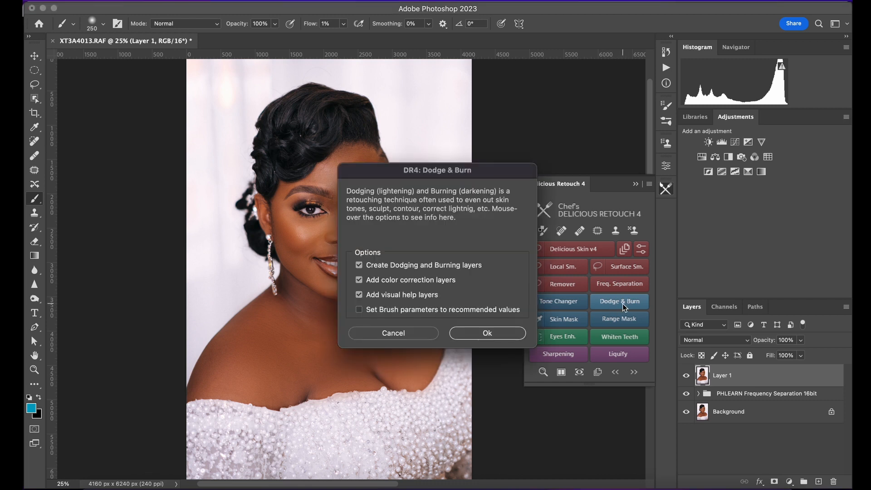
{"action": "left_click", "coordinate": [487, 333]}
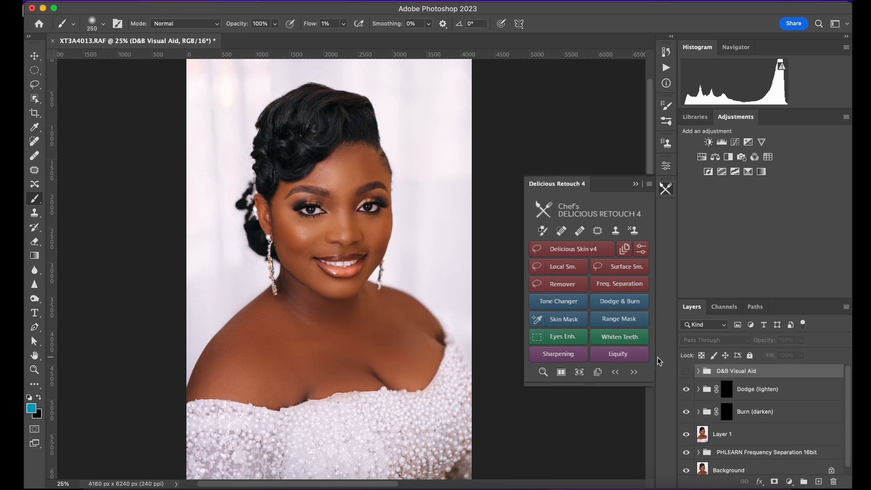
Step: Target the Dodge (lighten) group's mask for painting the neck and chest
{"action": "left_click", "coordinate": [686, 371]}
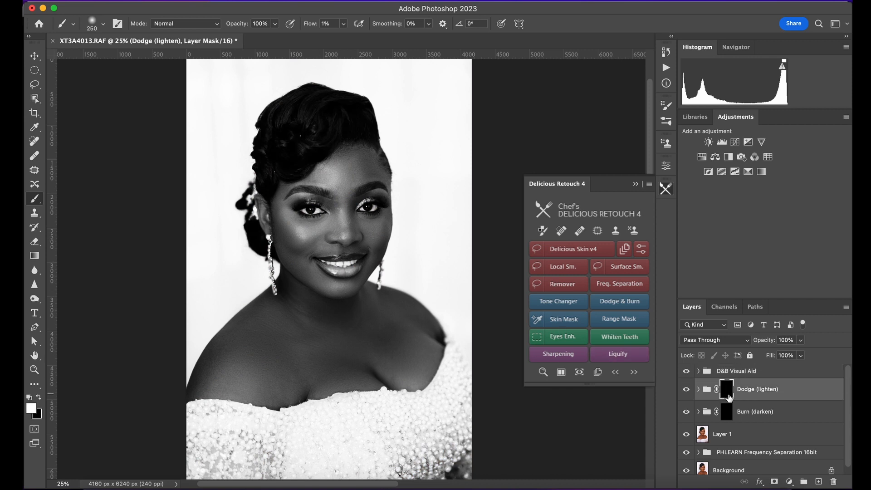
{"action": "mouse_move", "coordinate": [726, 391]}
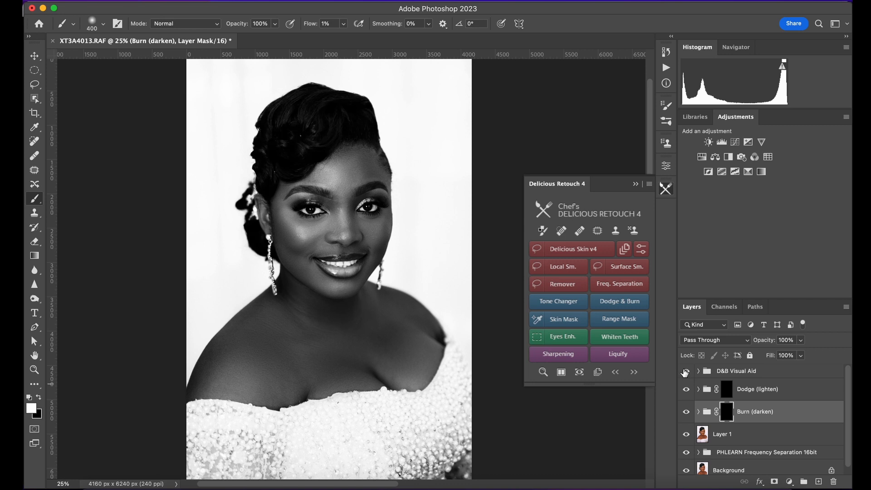
{"action": "left_click", "coordinate": [758, 388]}
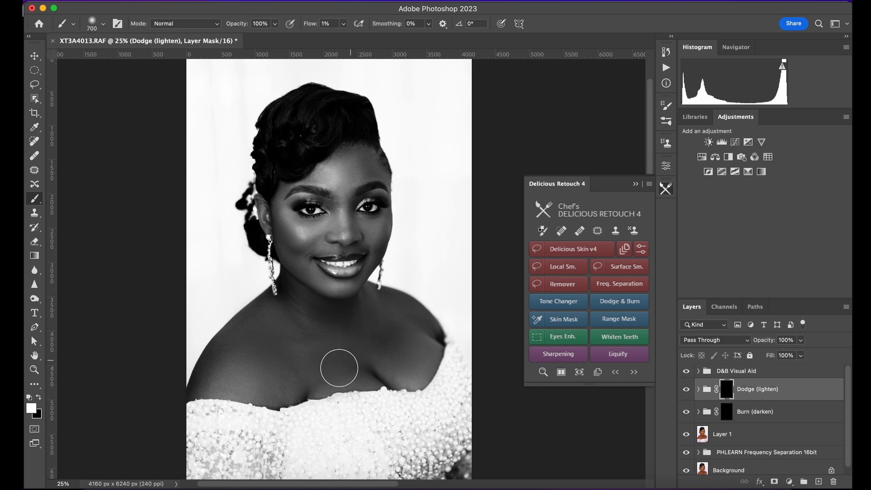
{"action": "mouse_move", "coordinate": [285, 290]}
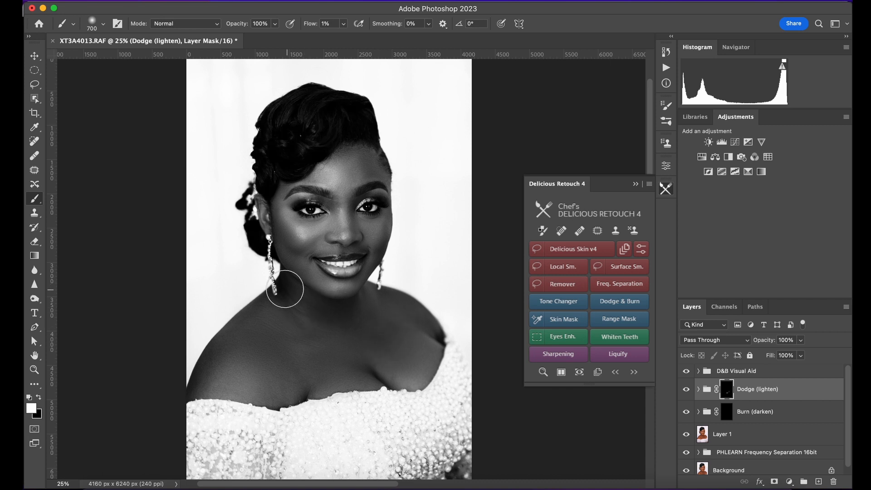
{"action": "mouse_move", "coordinate": [287, 287]}
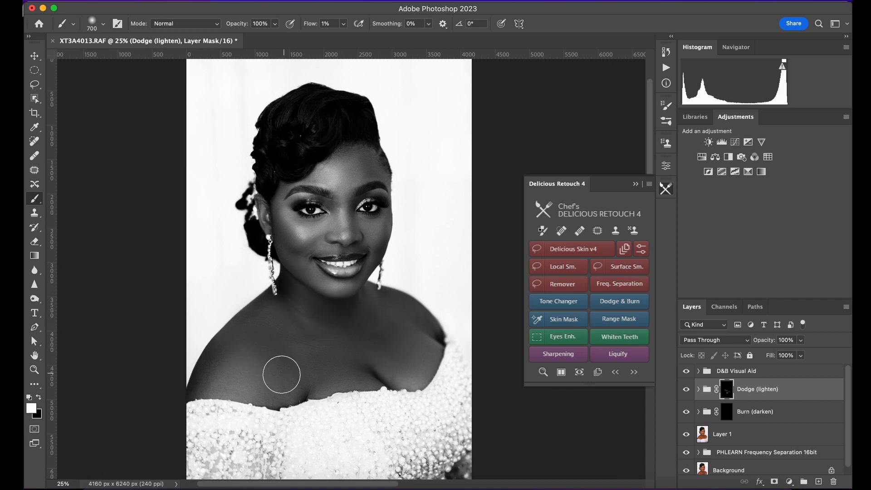
{"action": "mouse_move", "coordinate": [368, 341]}
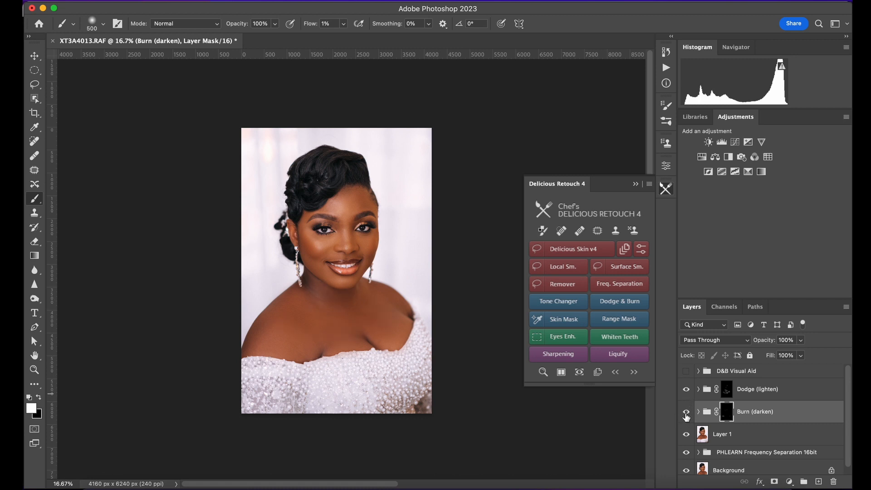
{"action": "mouse_move", "coordinate": [691, 414]}
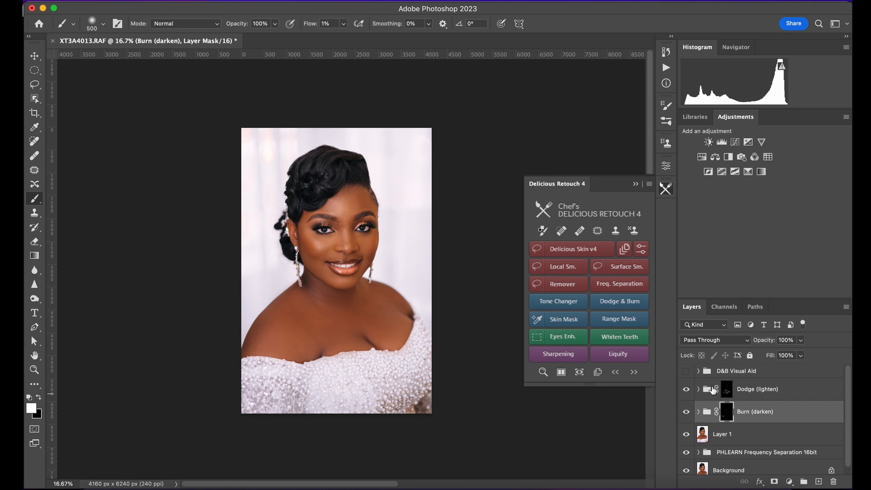
{"action": "scroll", "scroll_direction": "down", "scroll_amount": 3}
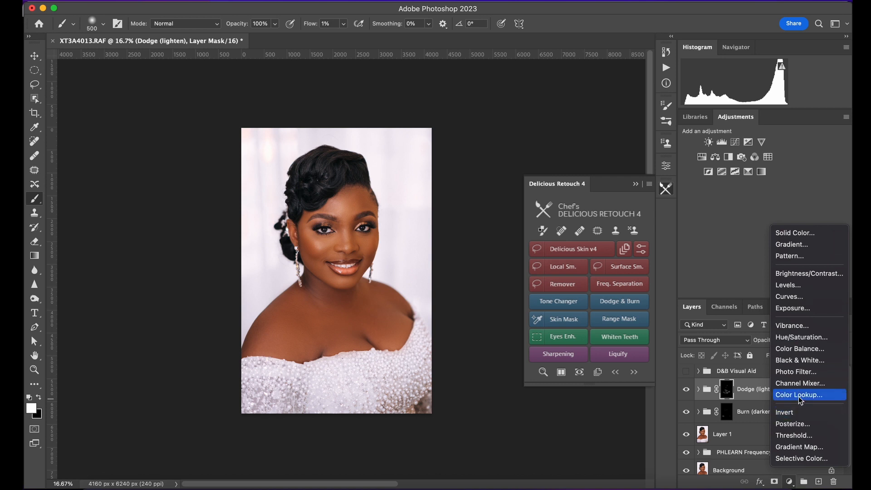
Step: Add a Color Lookup layer loading Movie look contrast .CUBE at about 39% opacity
{"action": "left_click", "coordinate": [797, 394]}
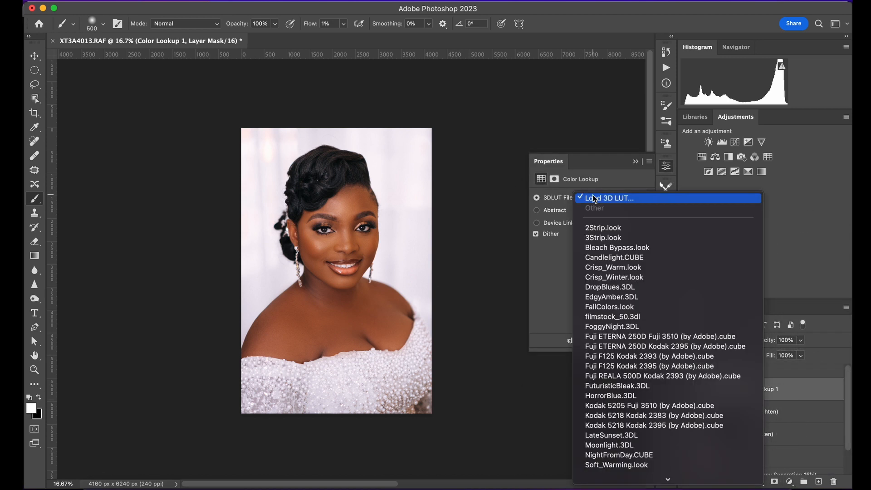
{"action": "left_click", "coordinate": [611, 198]}
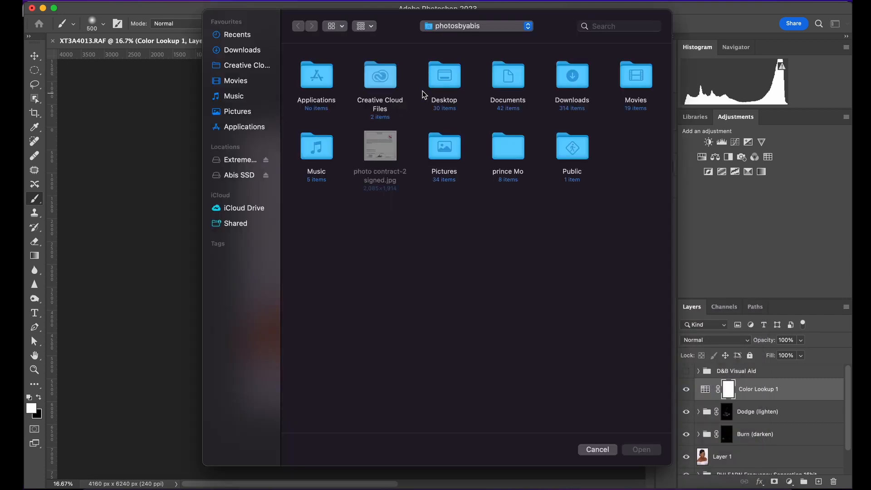
{"action": "left_click", "coordinate": [507, 78]}
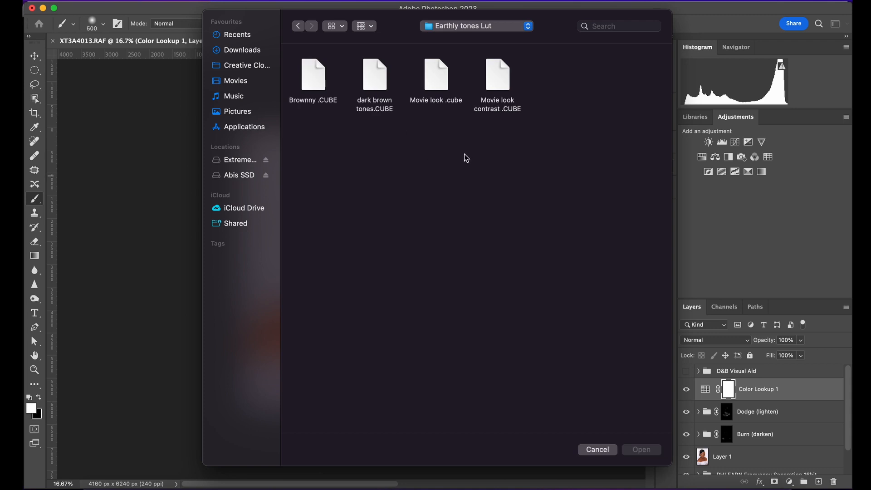
{"action": "left_click", "coordinate": [497, 77]}
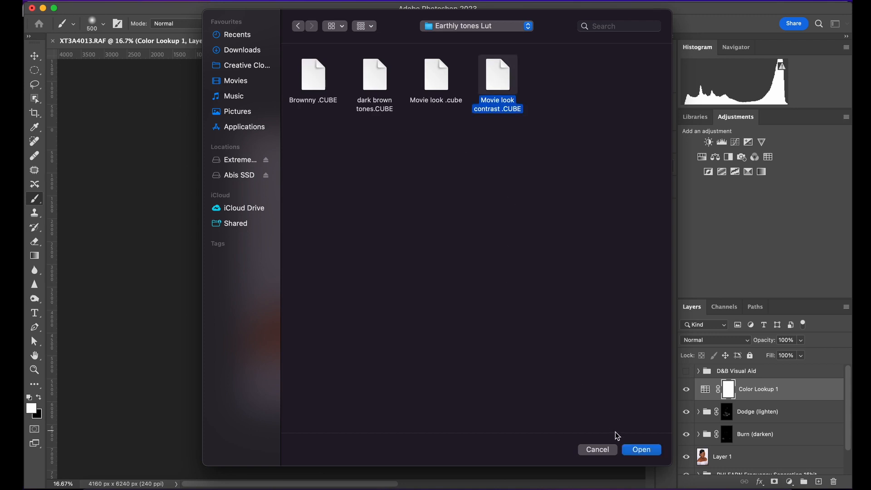
{"action": "left_click", "coordinate": [640, 450]}
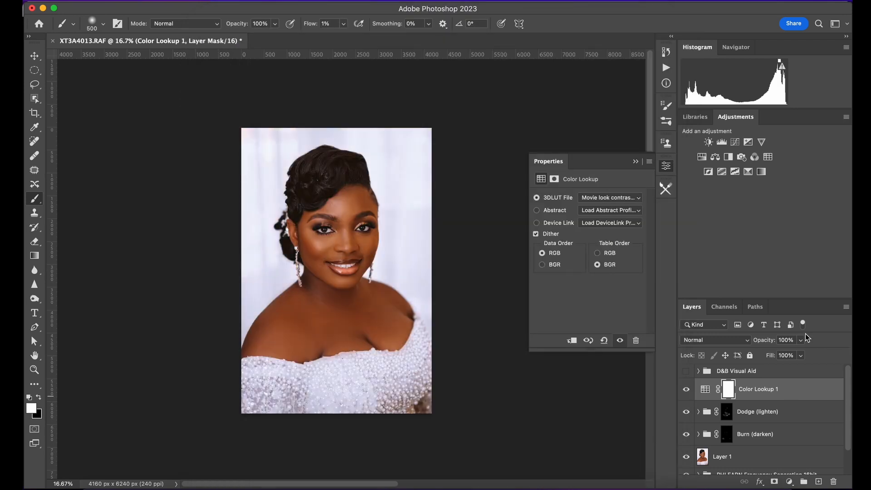
{"action": "left_click_drag", "start_coordinate": [800, 353], "coordinate": [765, 353]}
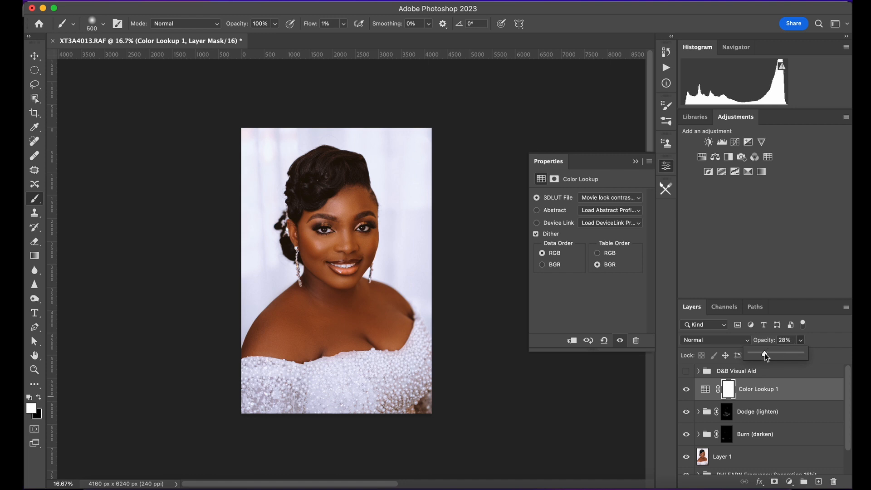
{"action": "left_click_drag", "start_coordinate": [766, 356], "coordinate": [772, 357]}
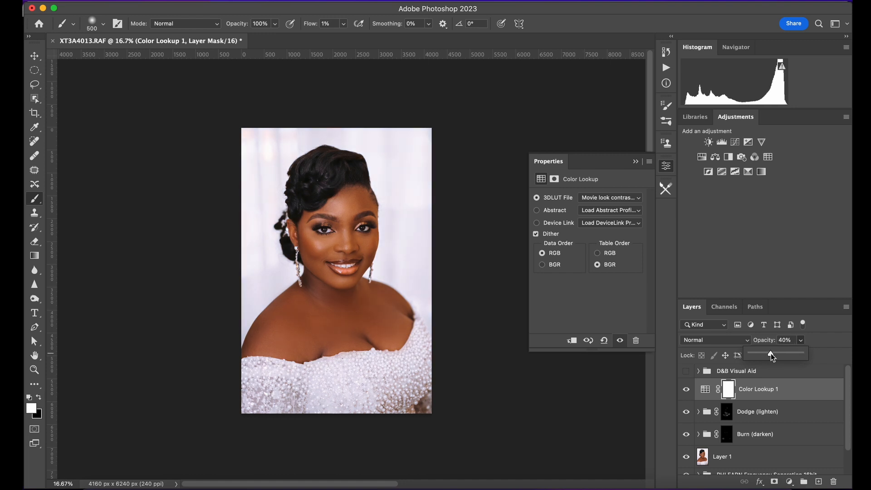
{"action": "left_click_drag", "start_coordinate": [772, 355], "coordinate": [770, 354]}
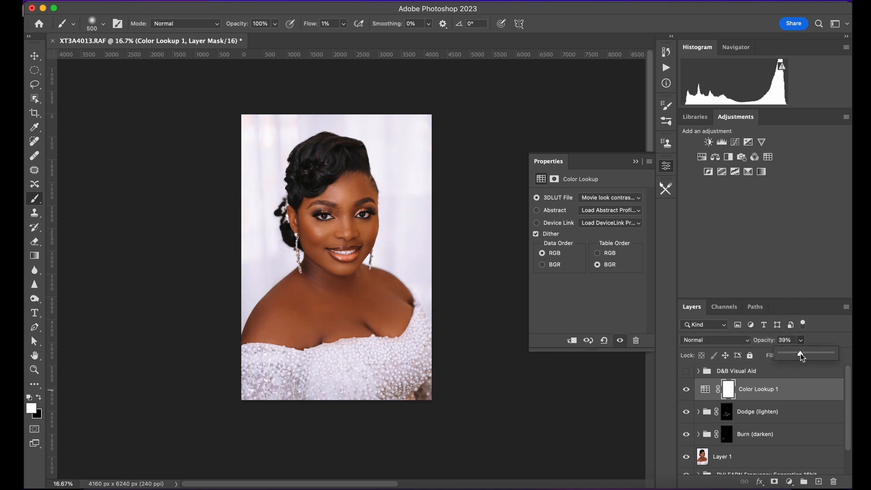
{"action": "left_click_drag", "start_coordinate": [802, 355], "coordinate": [795, 355]}
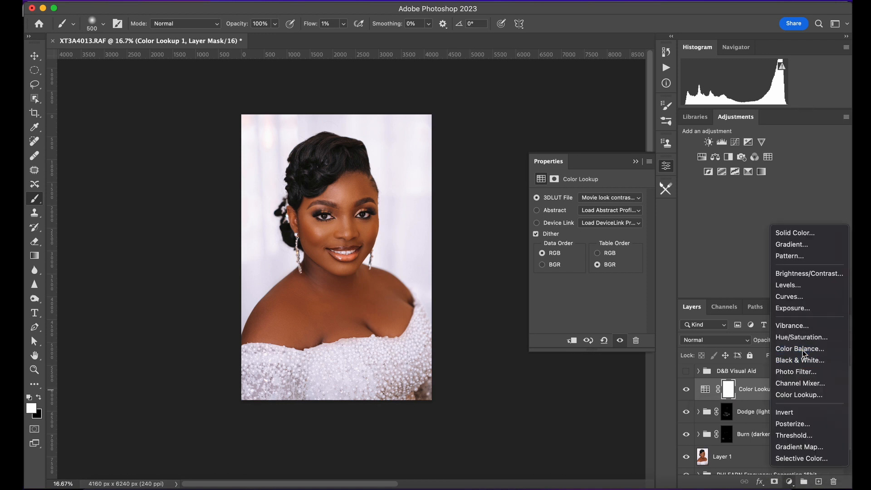
Step: Add a Color Balance layer on Highlights with Cyan/Red set to -2
{"action": "left_click", "coordinate": [800, 349]}
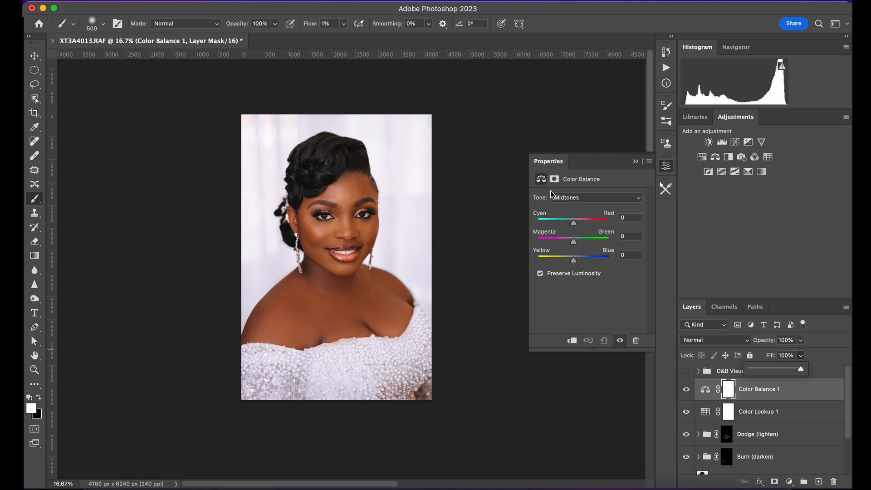
{"action": "left_click", "coordinate": [590, 197]}
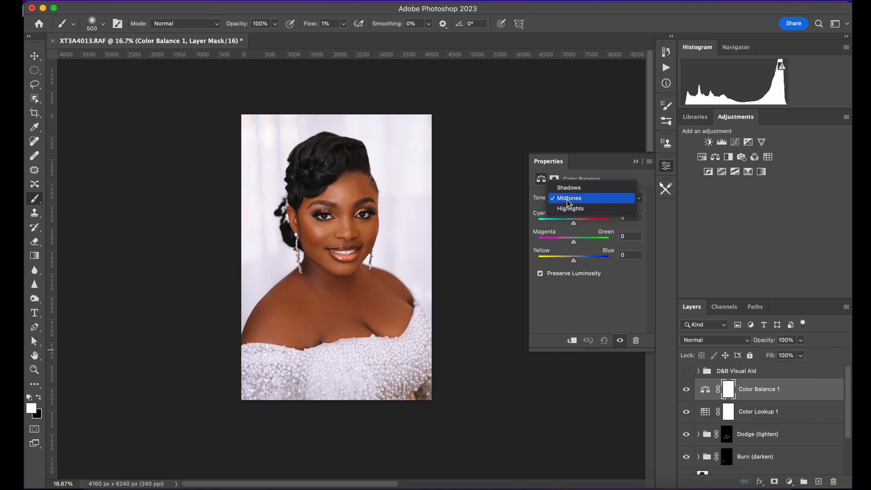
{"action": "left_click", "coordinate": [569, 208]}
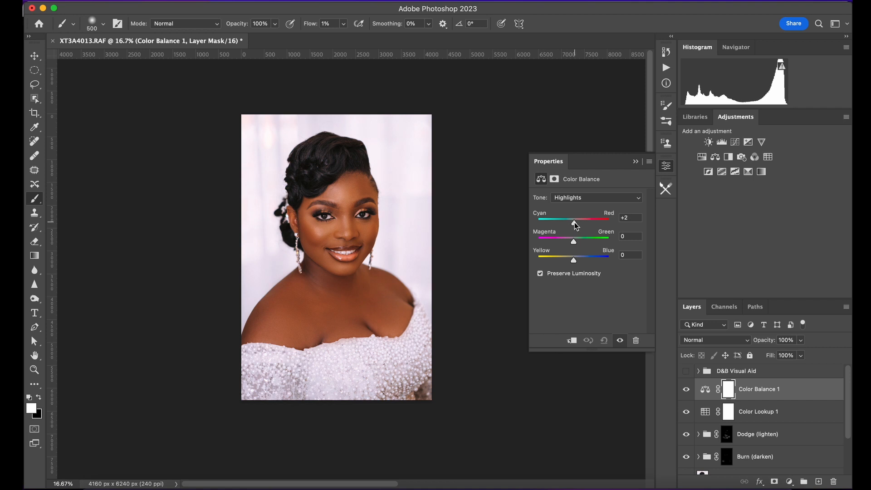
{"action": "left_click_drag", "start_coordinate": [574, 223], "coordinate": [571, 223]}
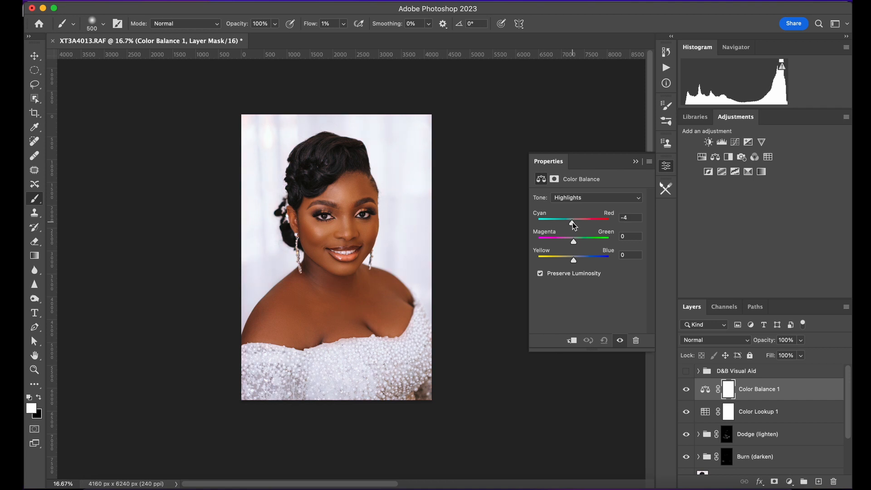
{"action": "left_click_drag", "start_coordinate": [571, 218], "coordinate": [575, 218]}
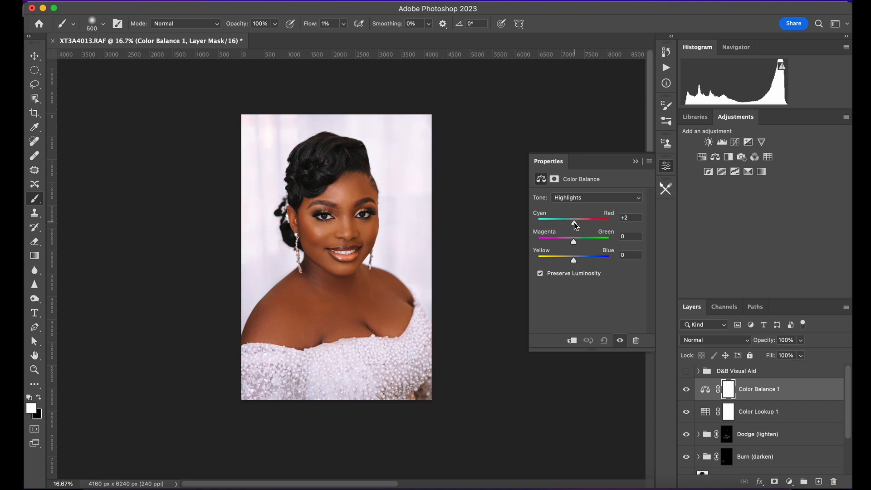
{"action": "left_click_drag", "start_coordinate": [574, 223], "coordinate": [571, 223]}
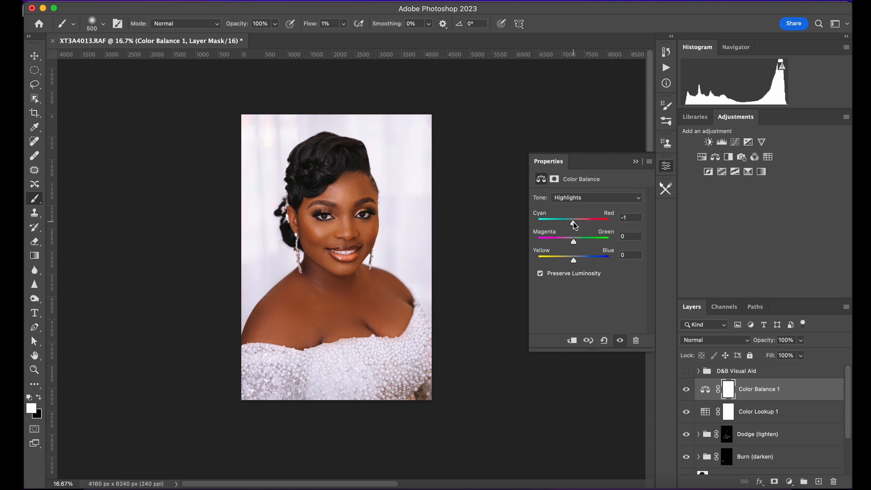
{"action": "left_click_drag", "start_coordinate": [574, 224], "coordinate": [572, 220]}
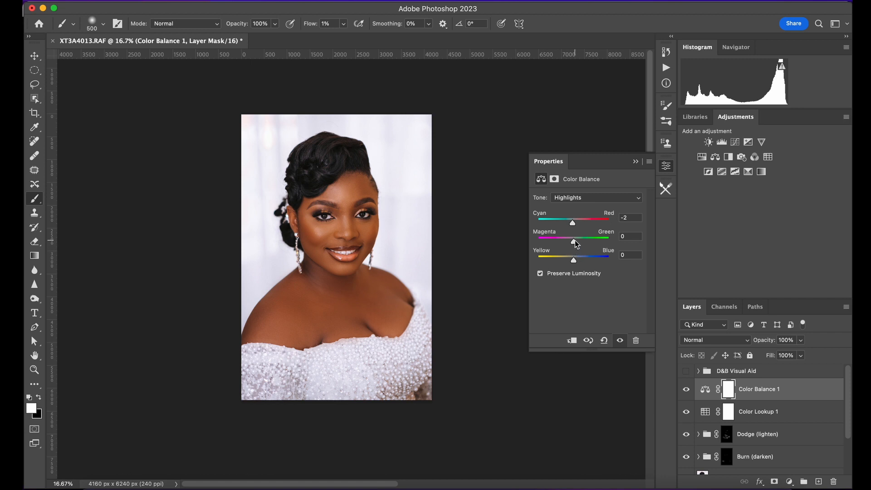
Step: Set Magenta/Green to +1 and Yellow/Blue to +5
{"action": "left_click_drag", "start_coordinate": [575, 238], "coordinate": [572, 238]}
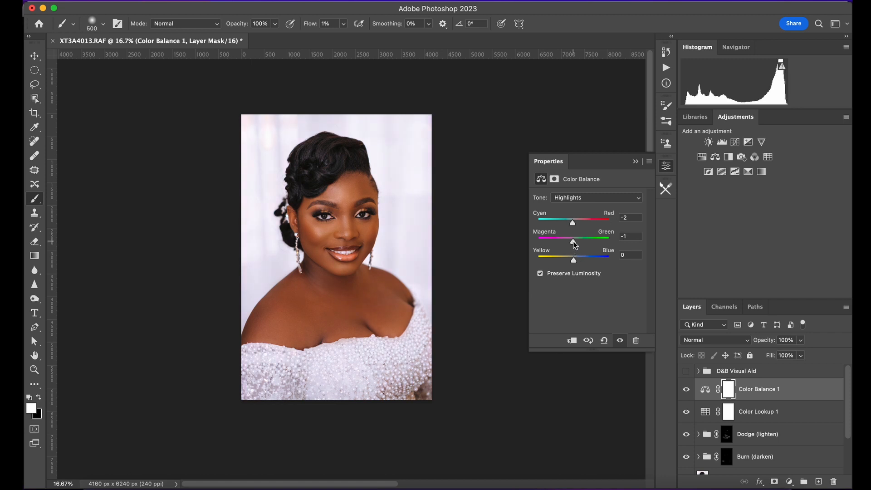
{"action": "left_click_drag", "start_coordinate": [572, 237], "coordinate": [575, 237]}
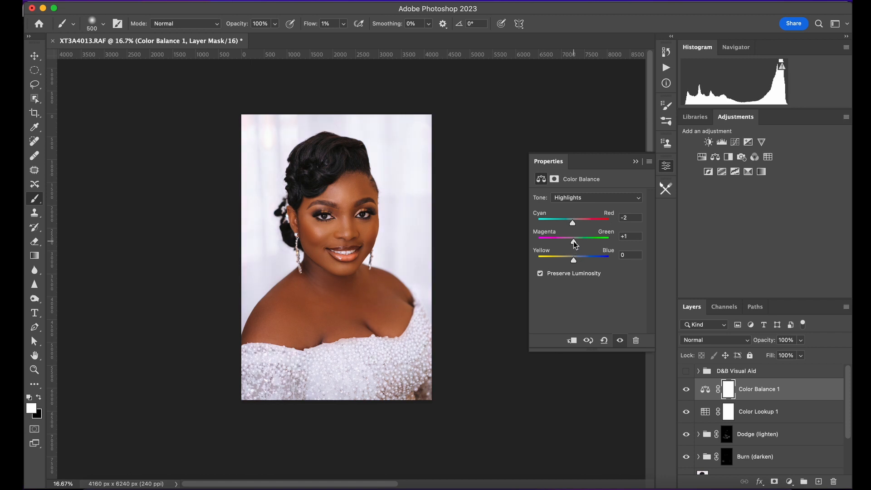
{"action": "left_click_drag", "start_coordinate": [574, 260], "coordinate": [578, 260]}
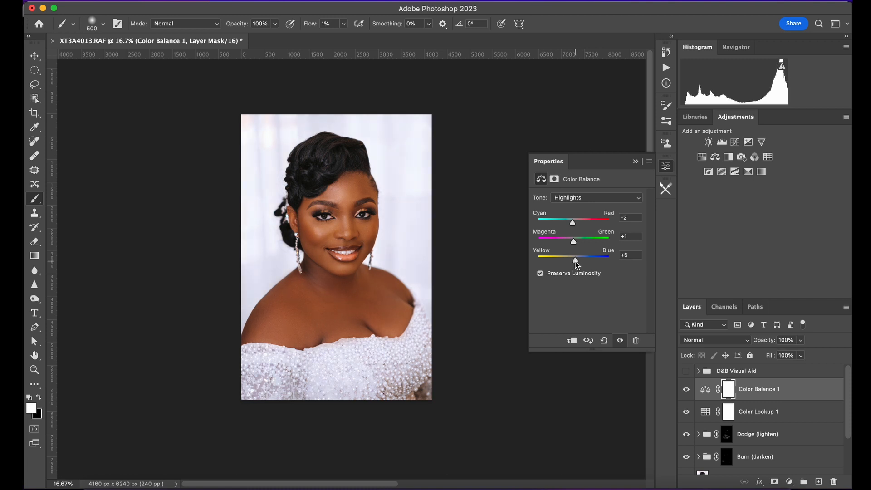
{"action": "left_click_drag", "start_coordinate": [579, 257], "coordinate": [573, 258]}
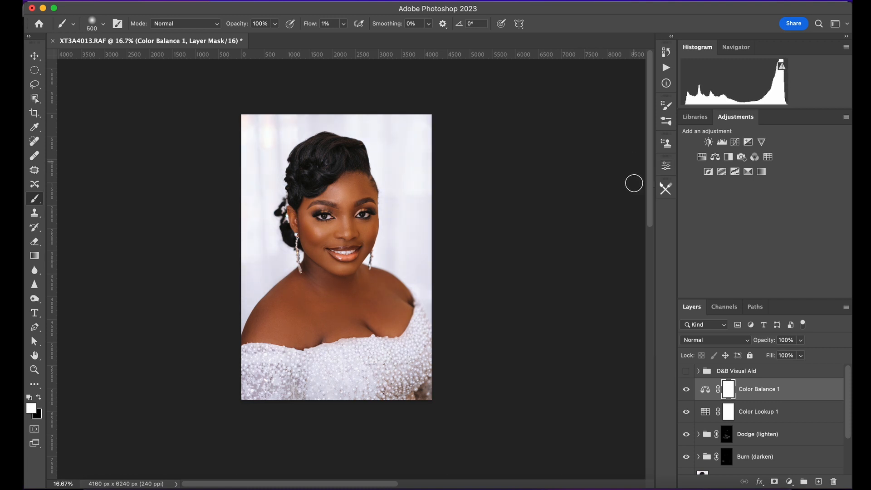
{"action": "left_click", "coordinate": [686, 389]}
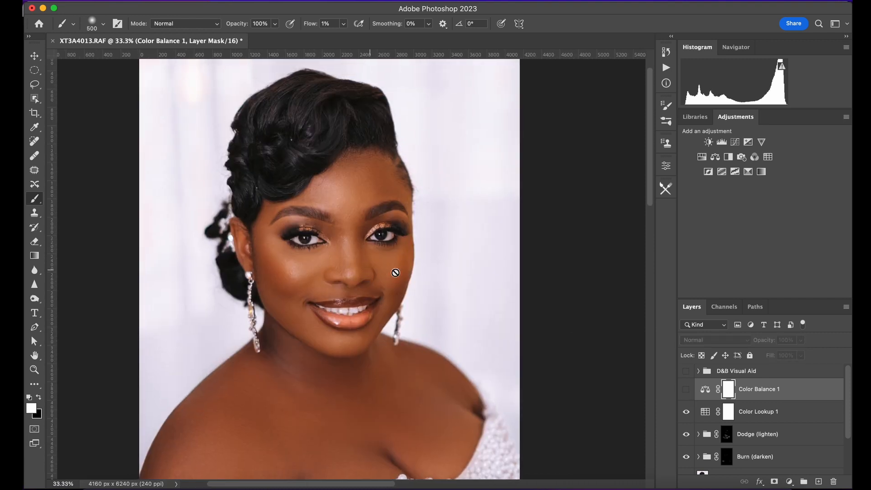
{"action": "left_click", "coordinate": [686, 389]}
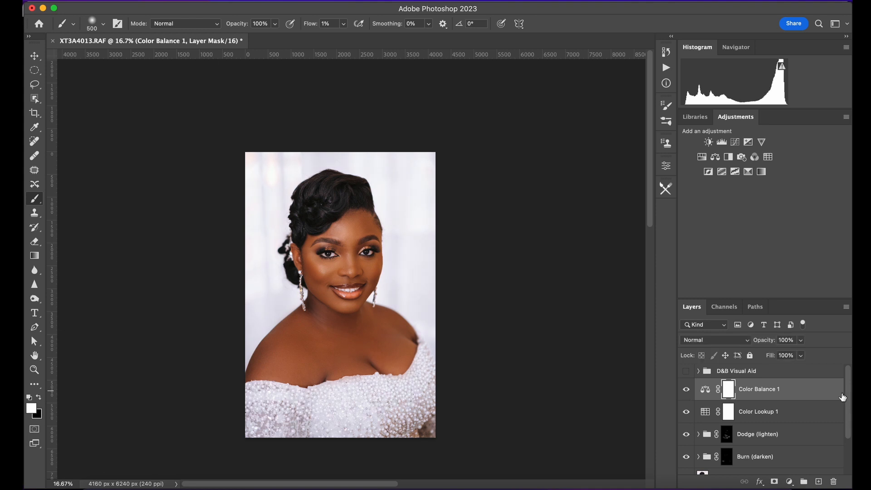
{"action": "scroll", "scroll_direction": "down", "scroll_amount": 3}
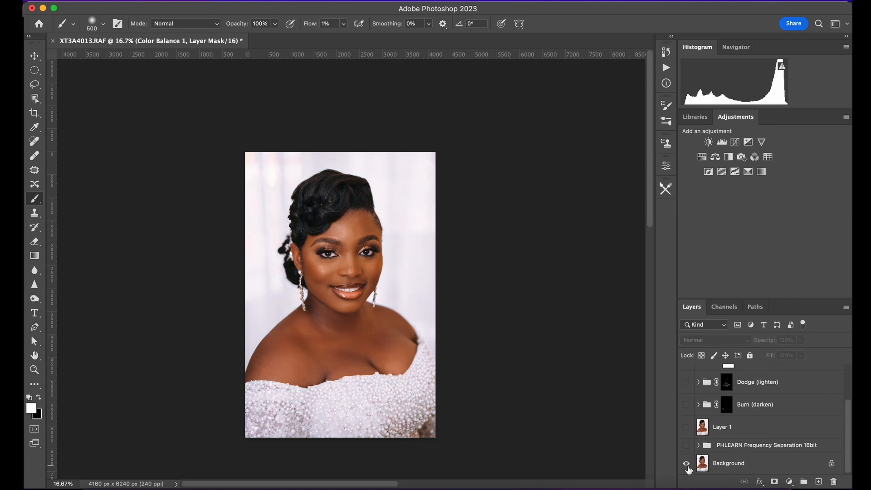
{"action": "left_click", "coordinate": [686, 463]}
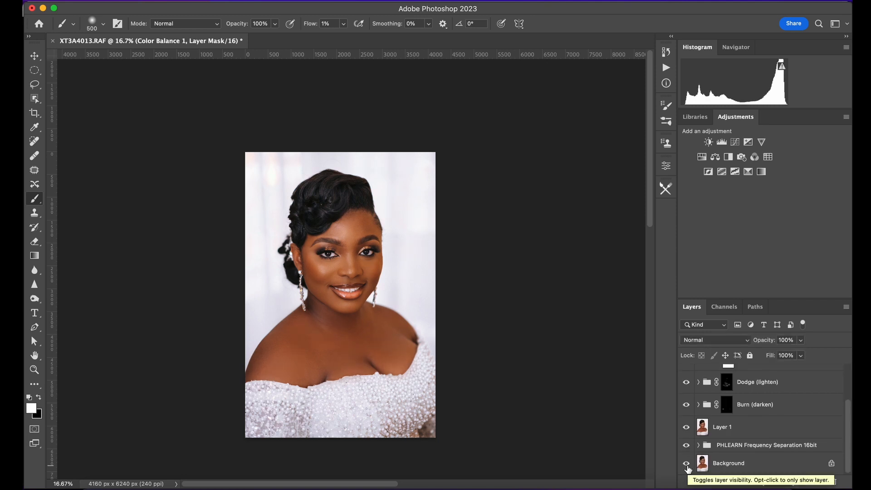